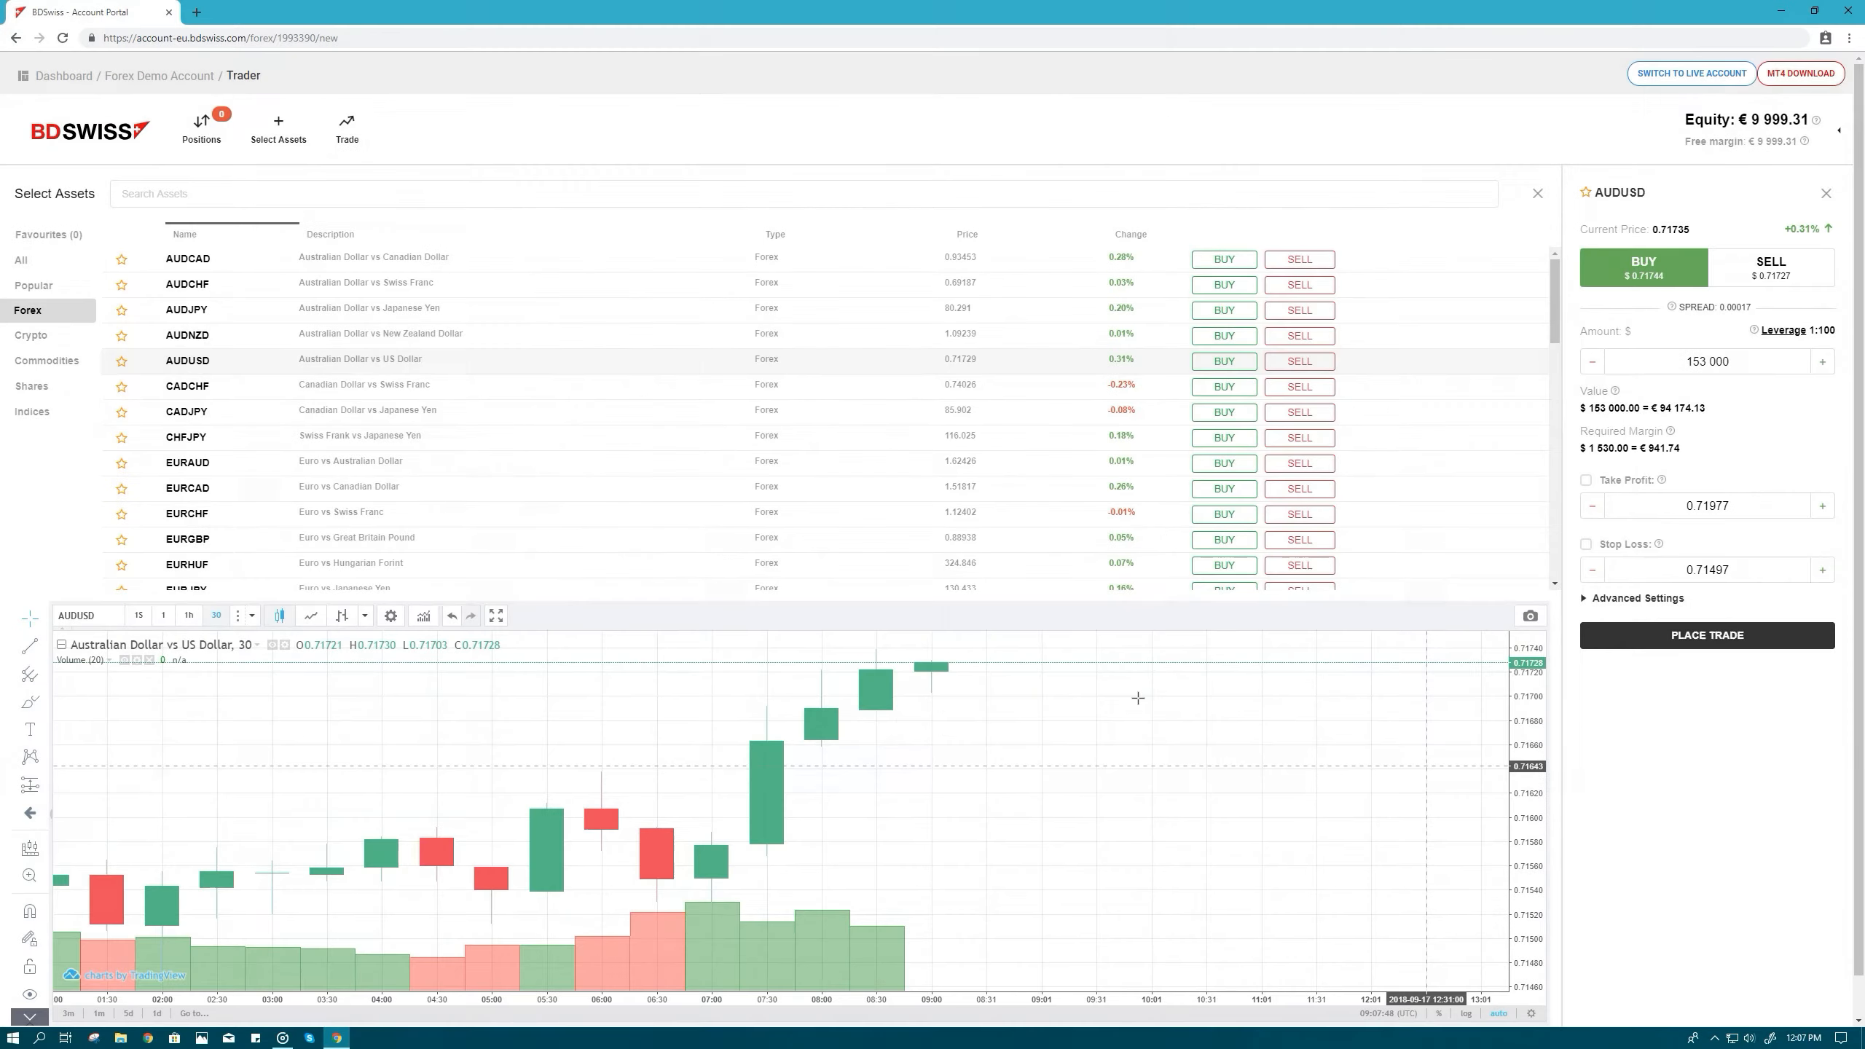
# - Browse the Commodities, Forex, Shares and Crypto asset lists, finishing on Indices
pyautogui.click(46, 360)
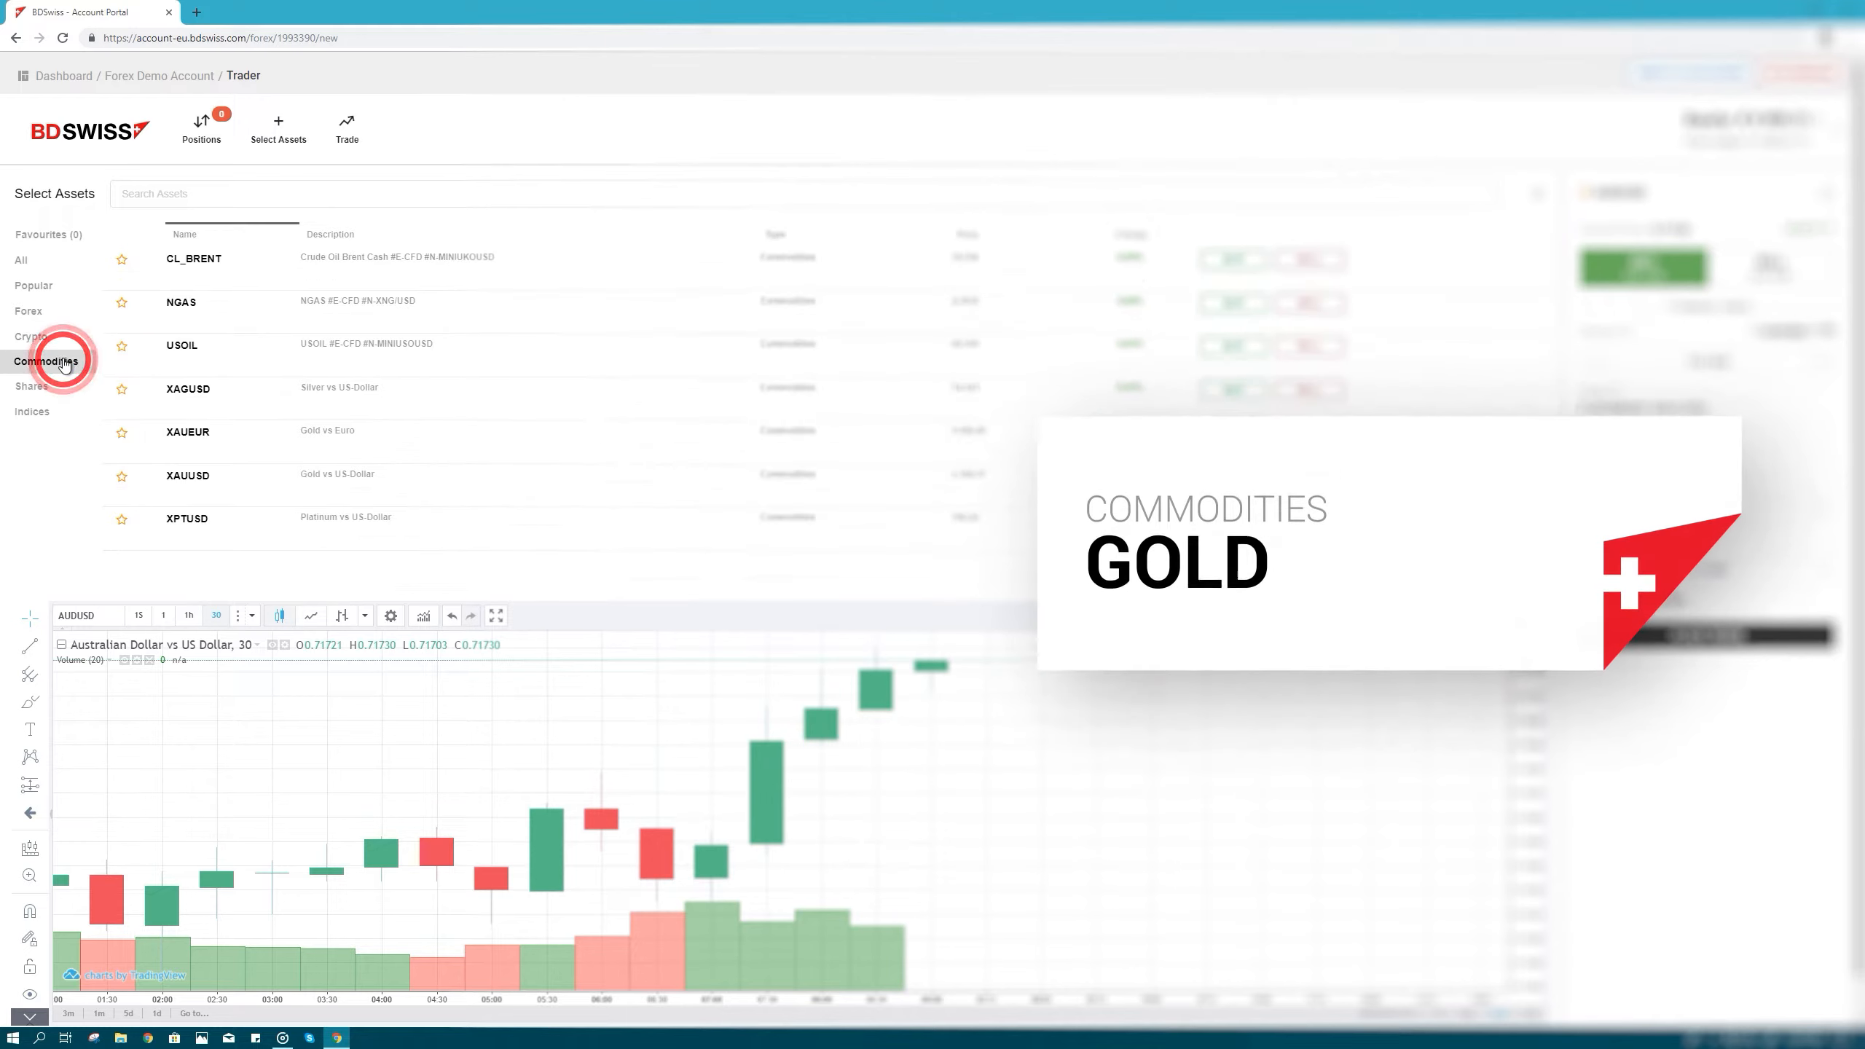
pyautogui.click(28, 311)
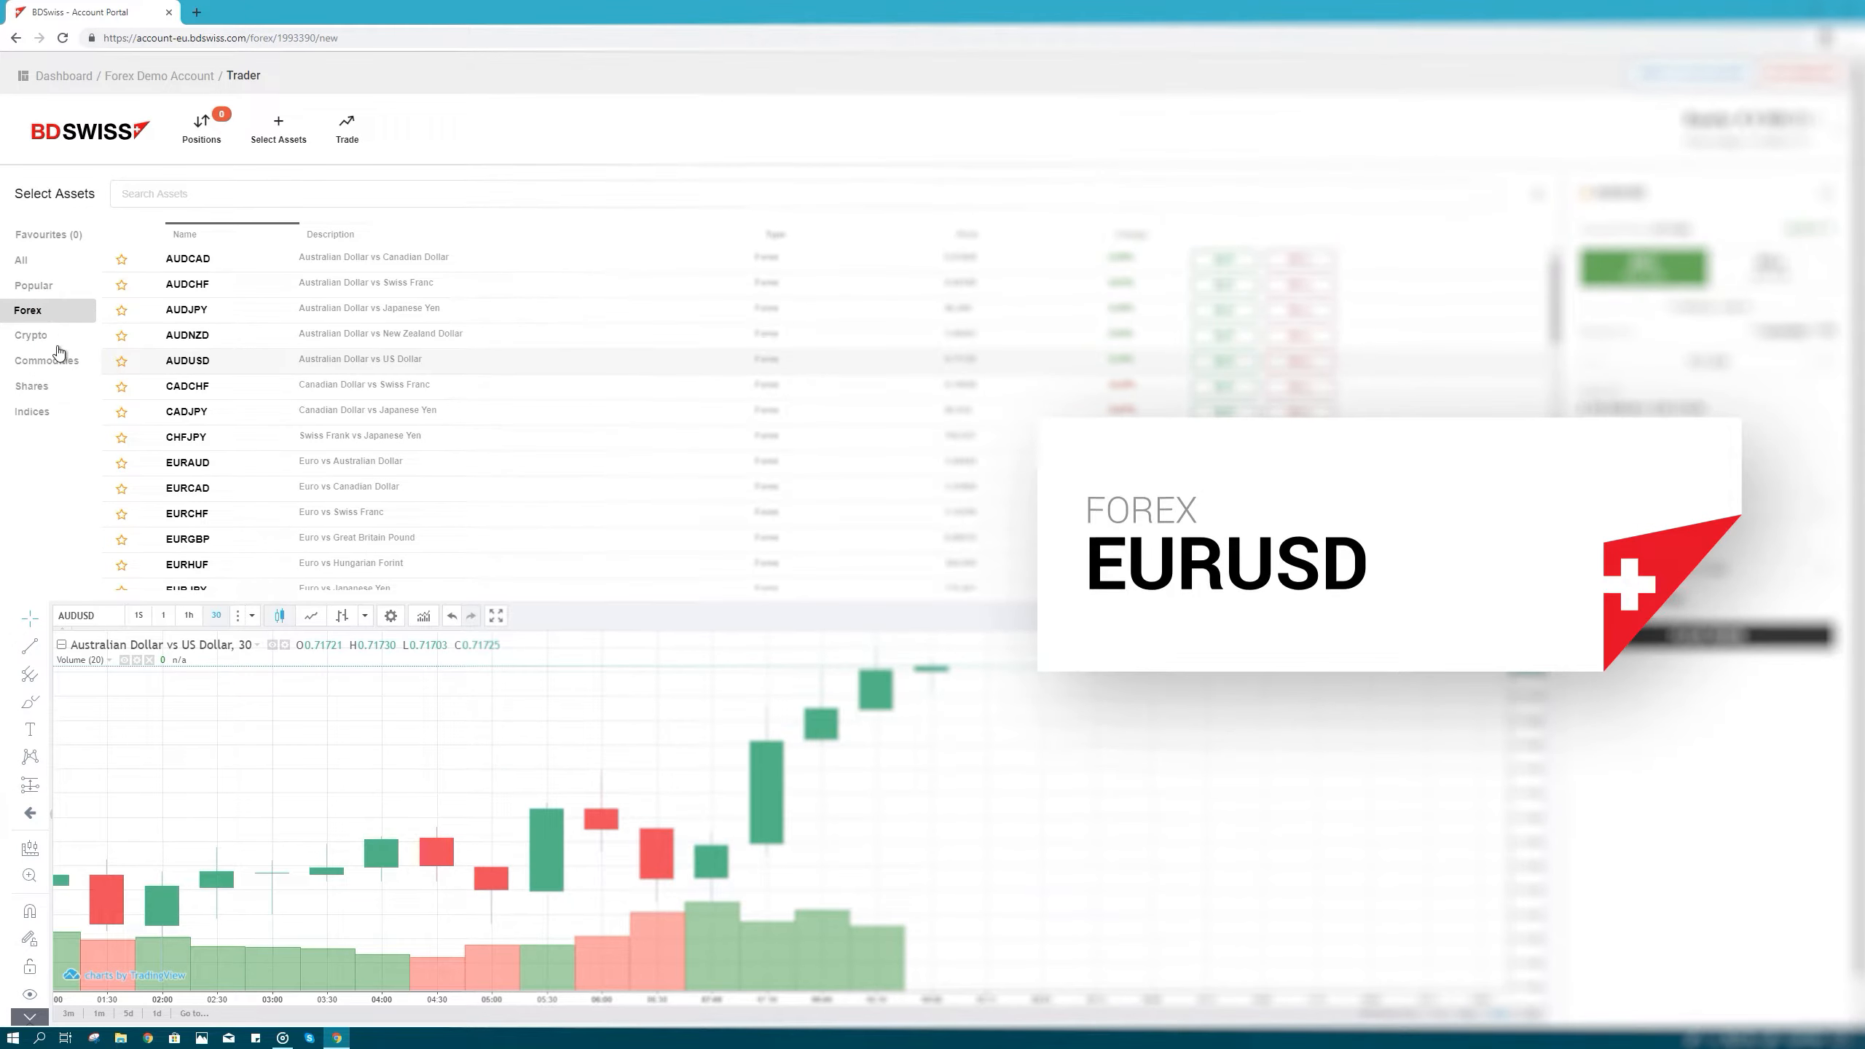
pyautogui.click(32, 386)
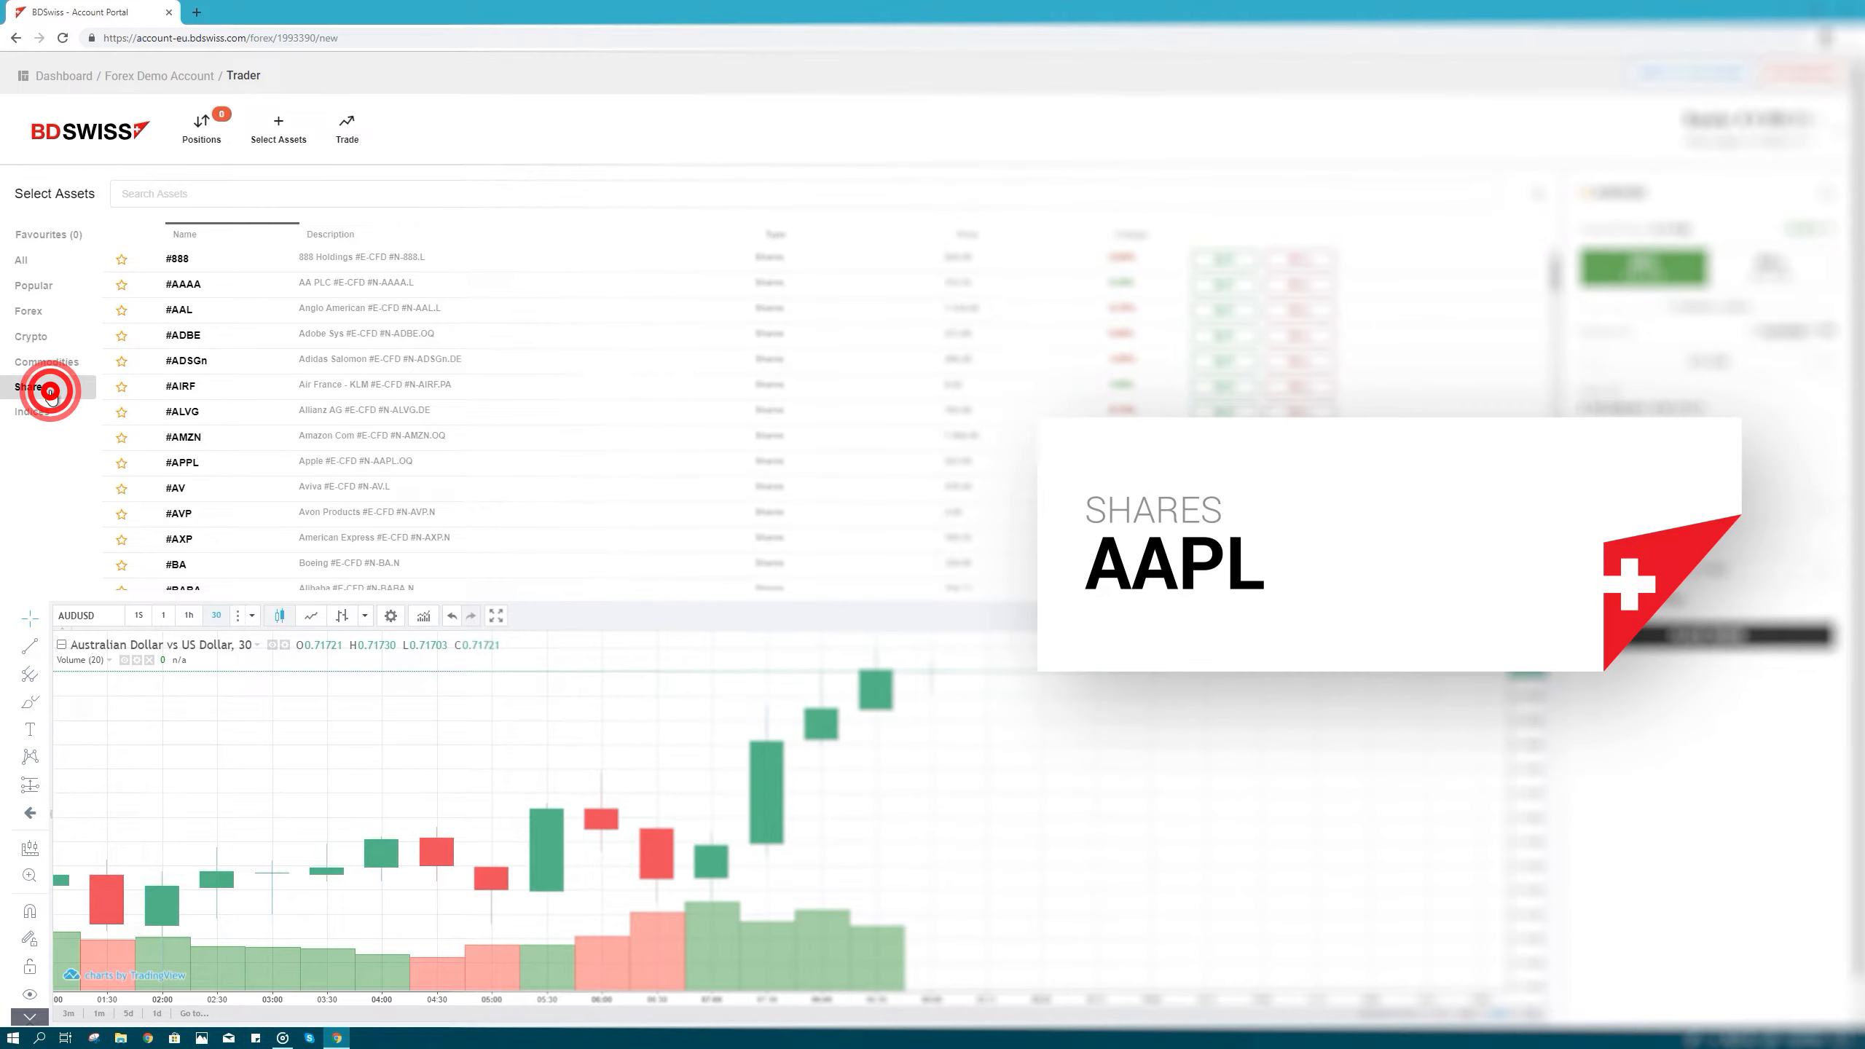
pyautogui.click(32, 337)
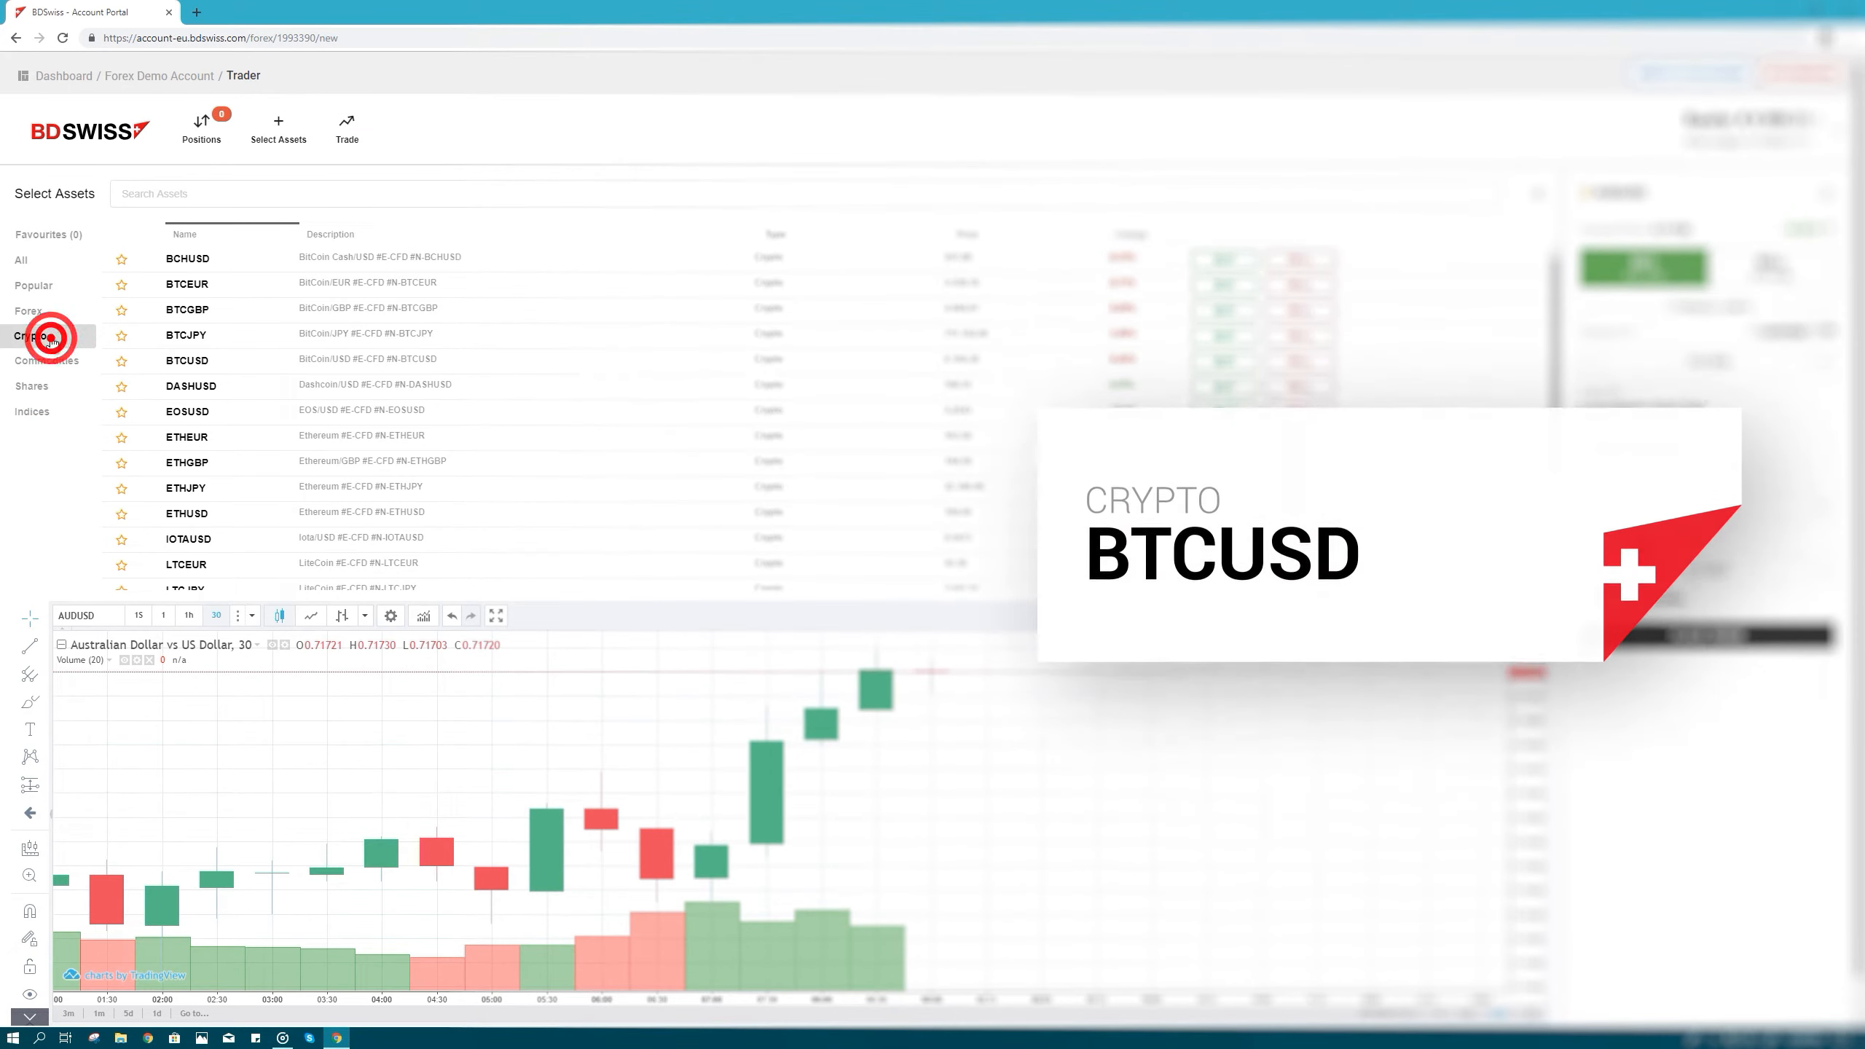
pyautogui.click(32, 412)
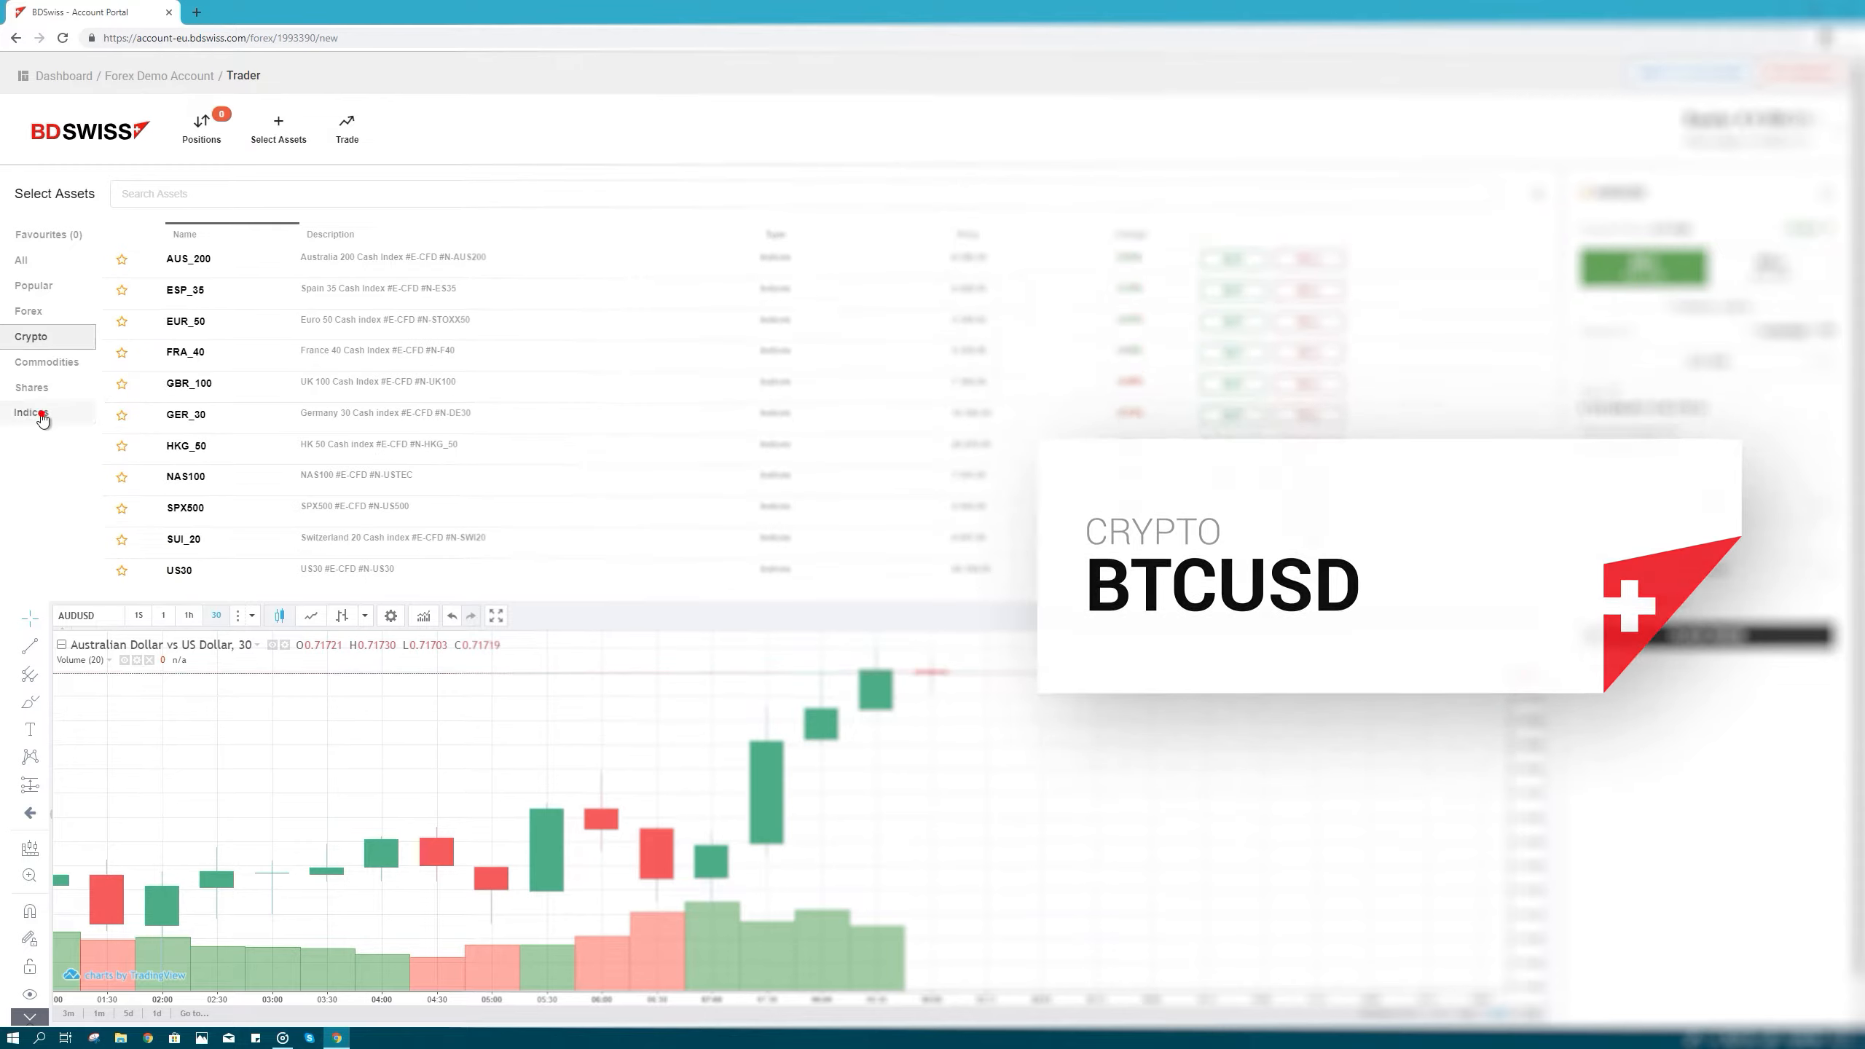
pyautogui.click(30, 412)
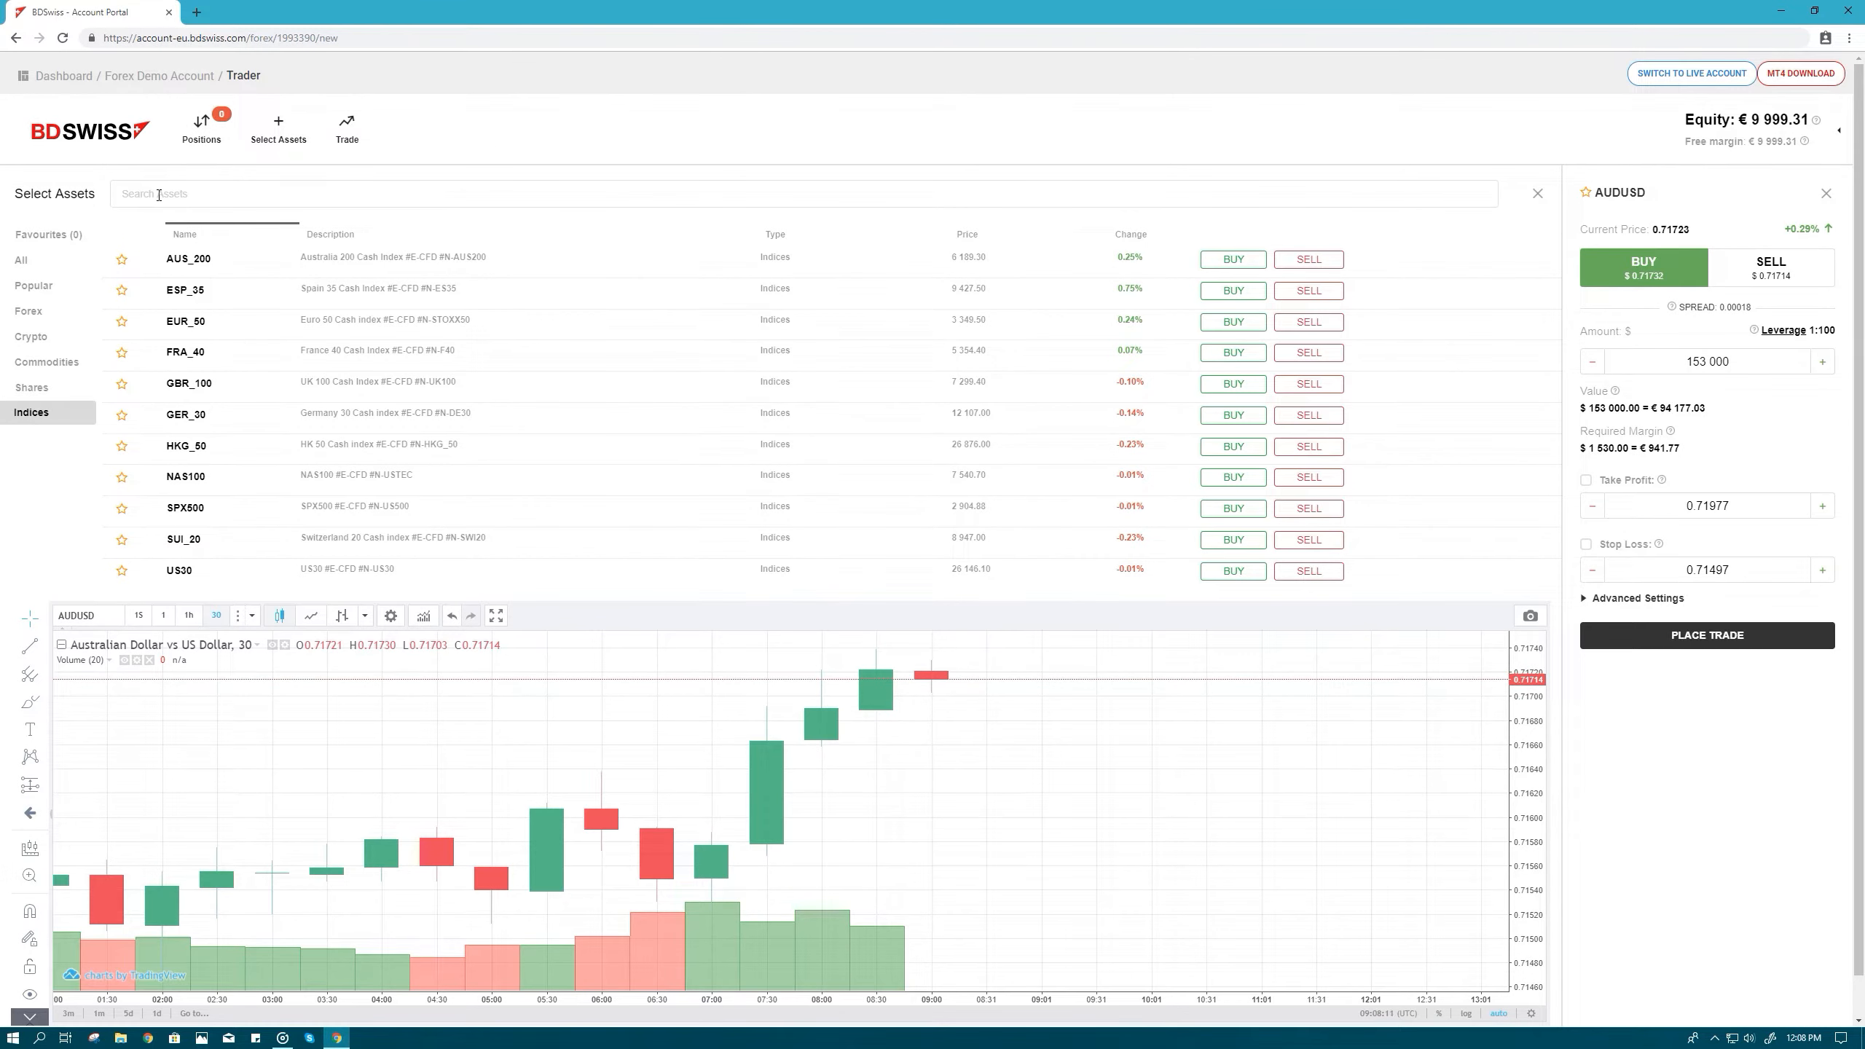
# - Search 'eur' to load EURUSD, then close the Select Assets panel
pyautogui.write('eurusd')
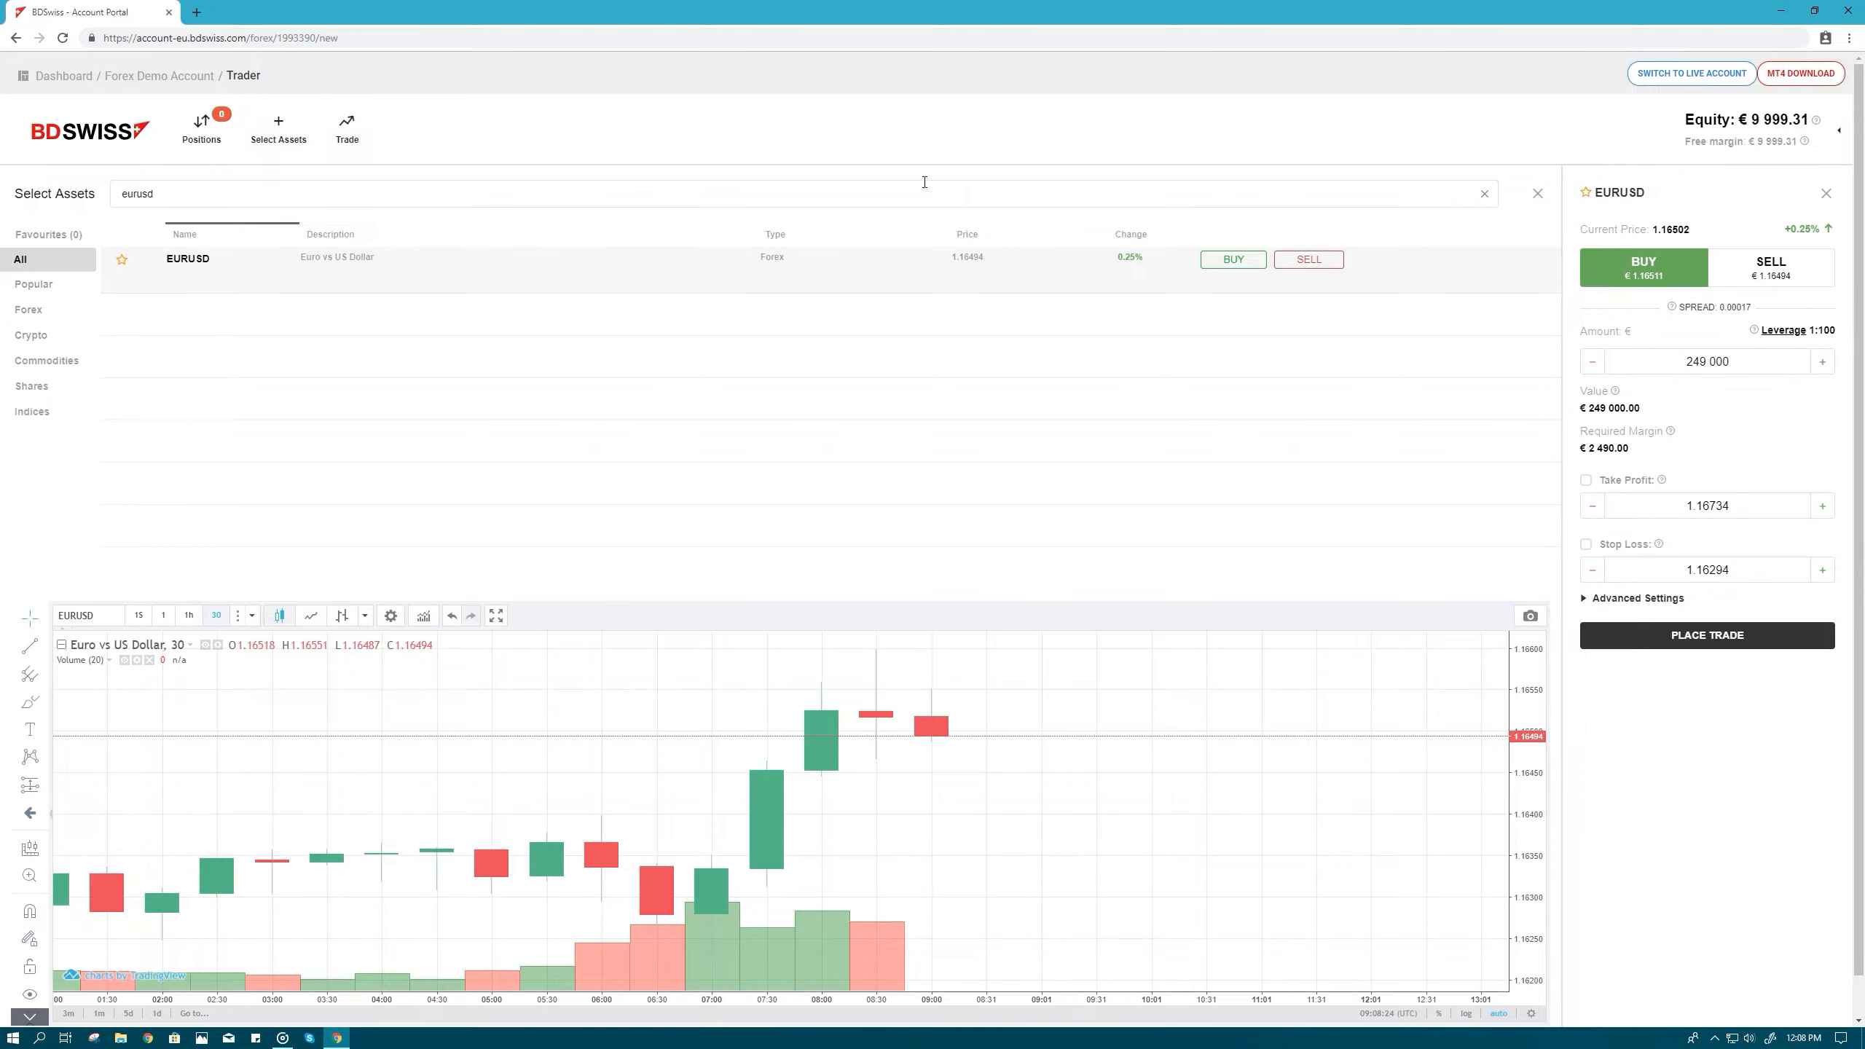
pyautogui.click(1537, 193)
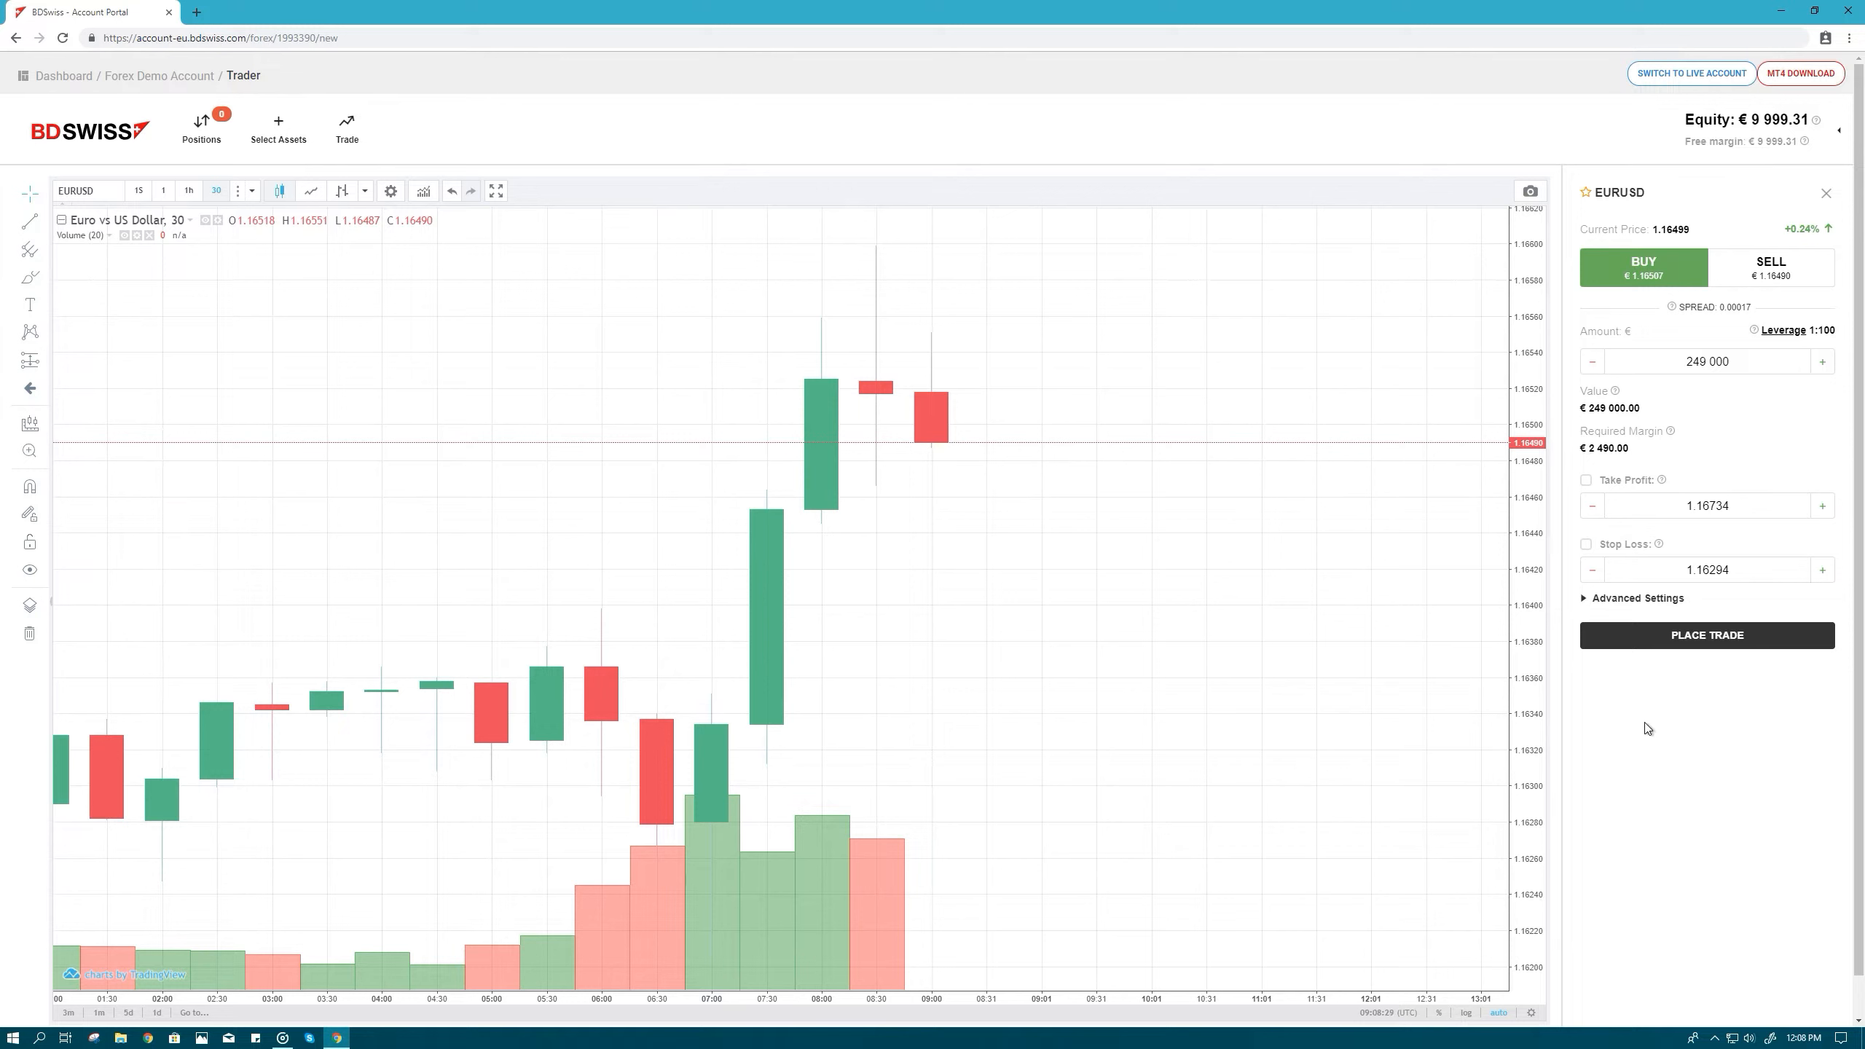
pyautogui.moveTo(1651, 743)
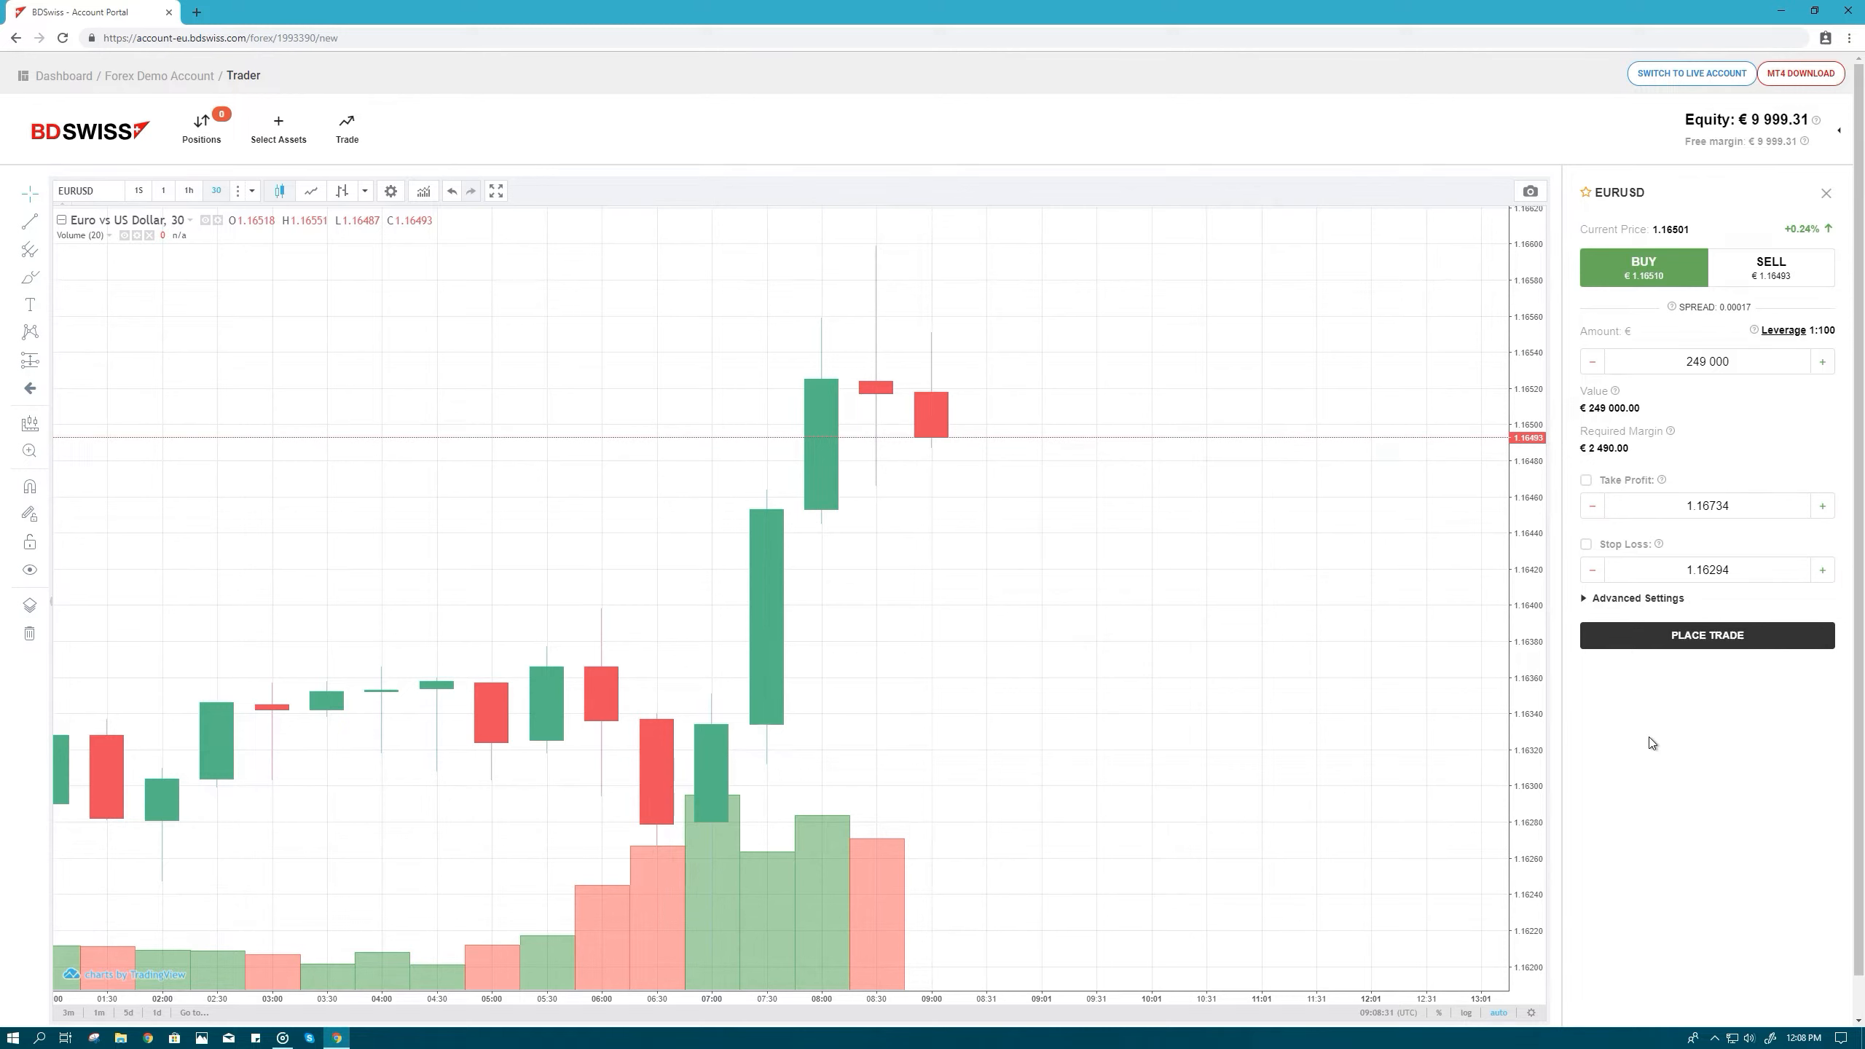
pyautogui.click(422, 191)
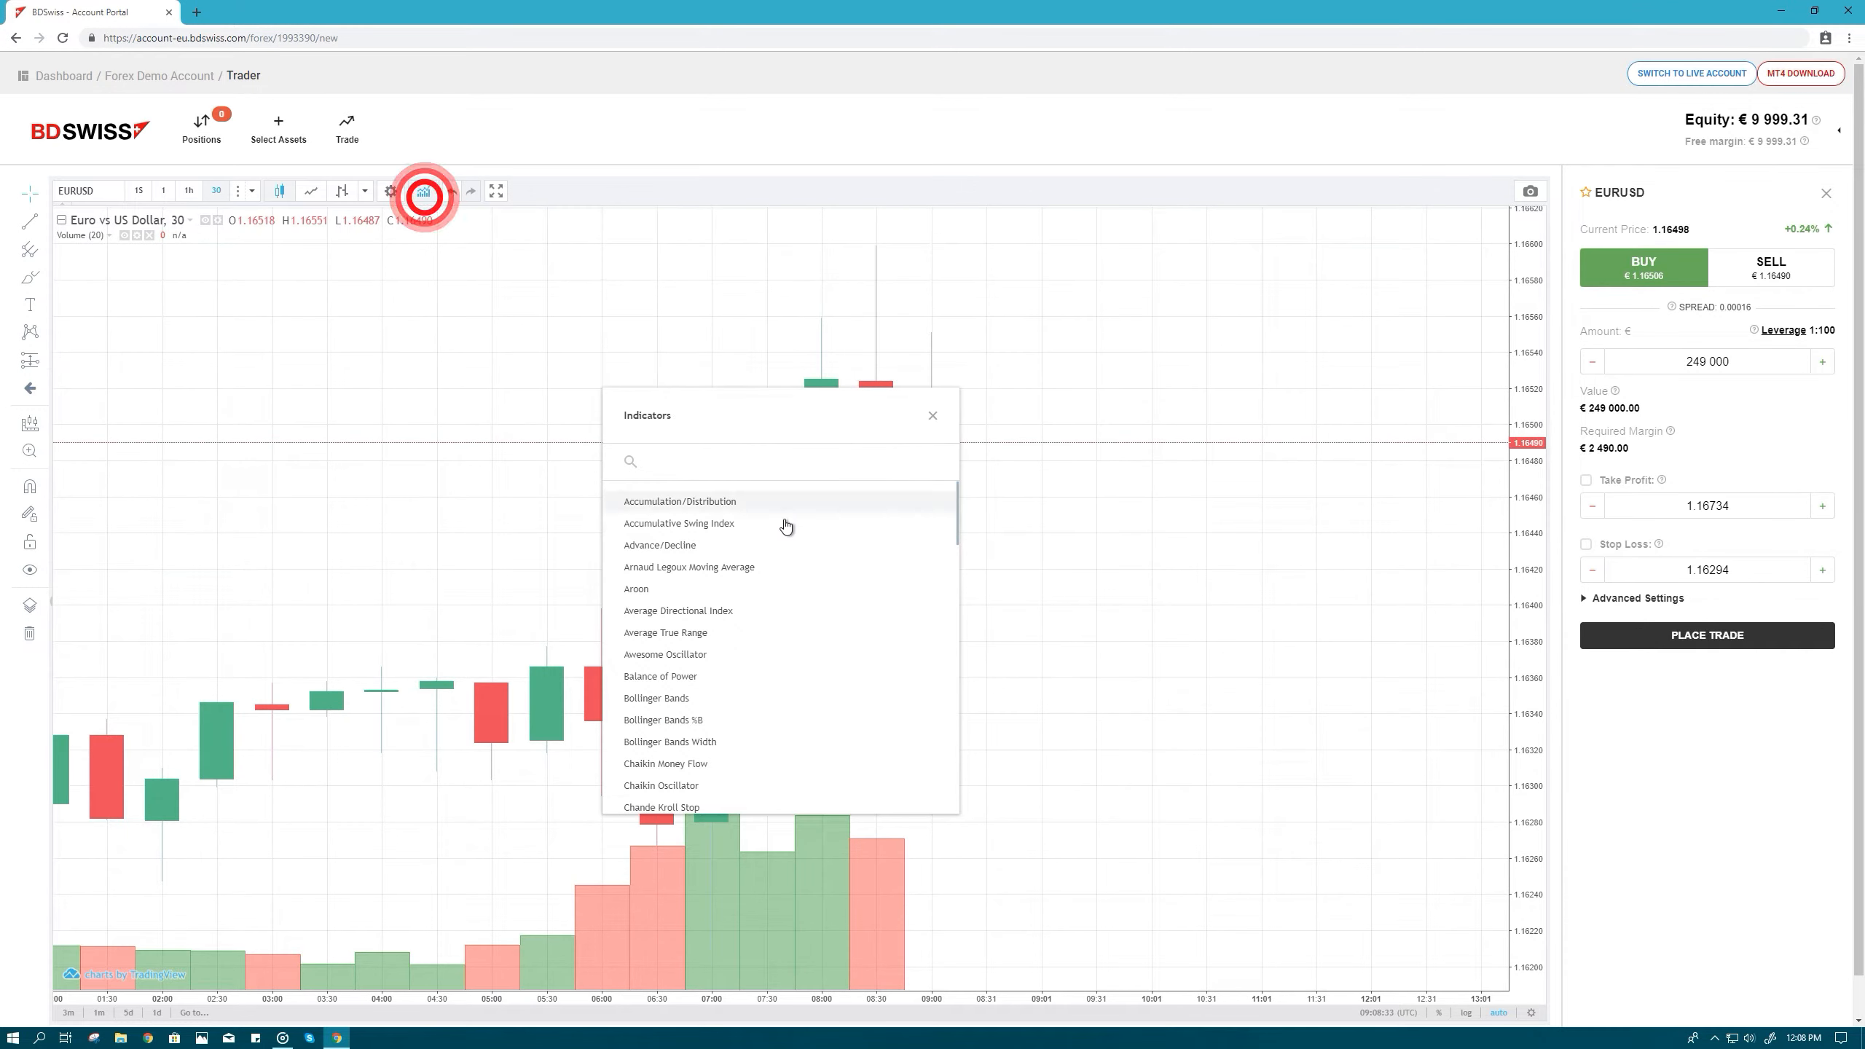
pyautogui.scroll(-3)
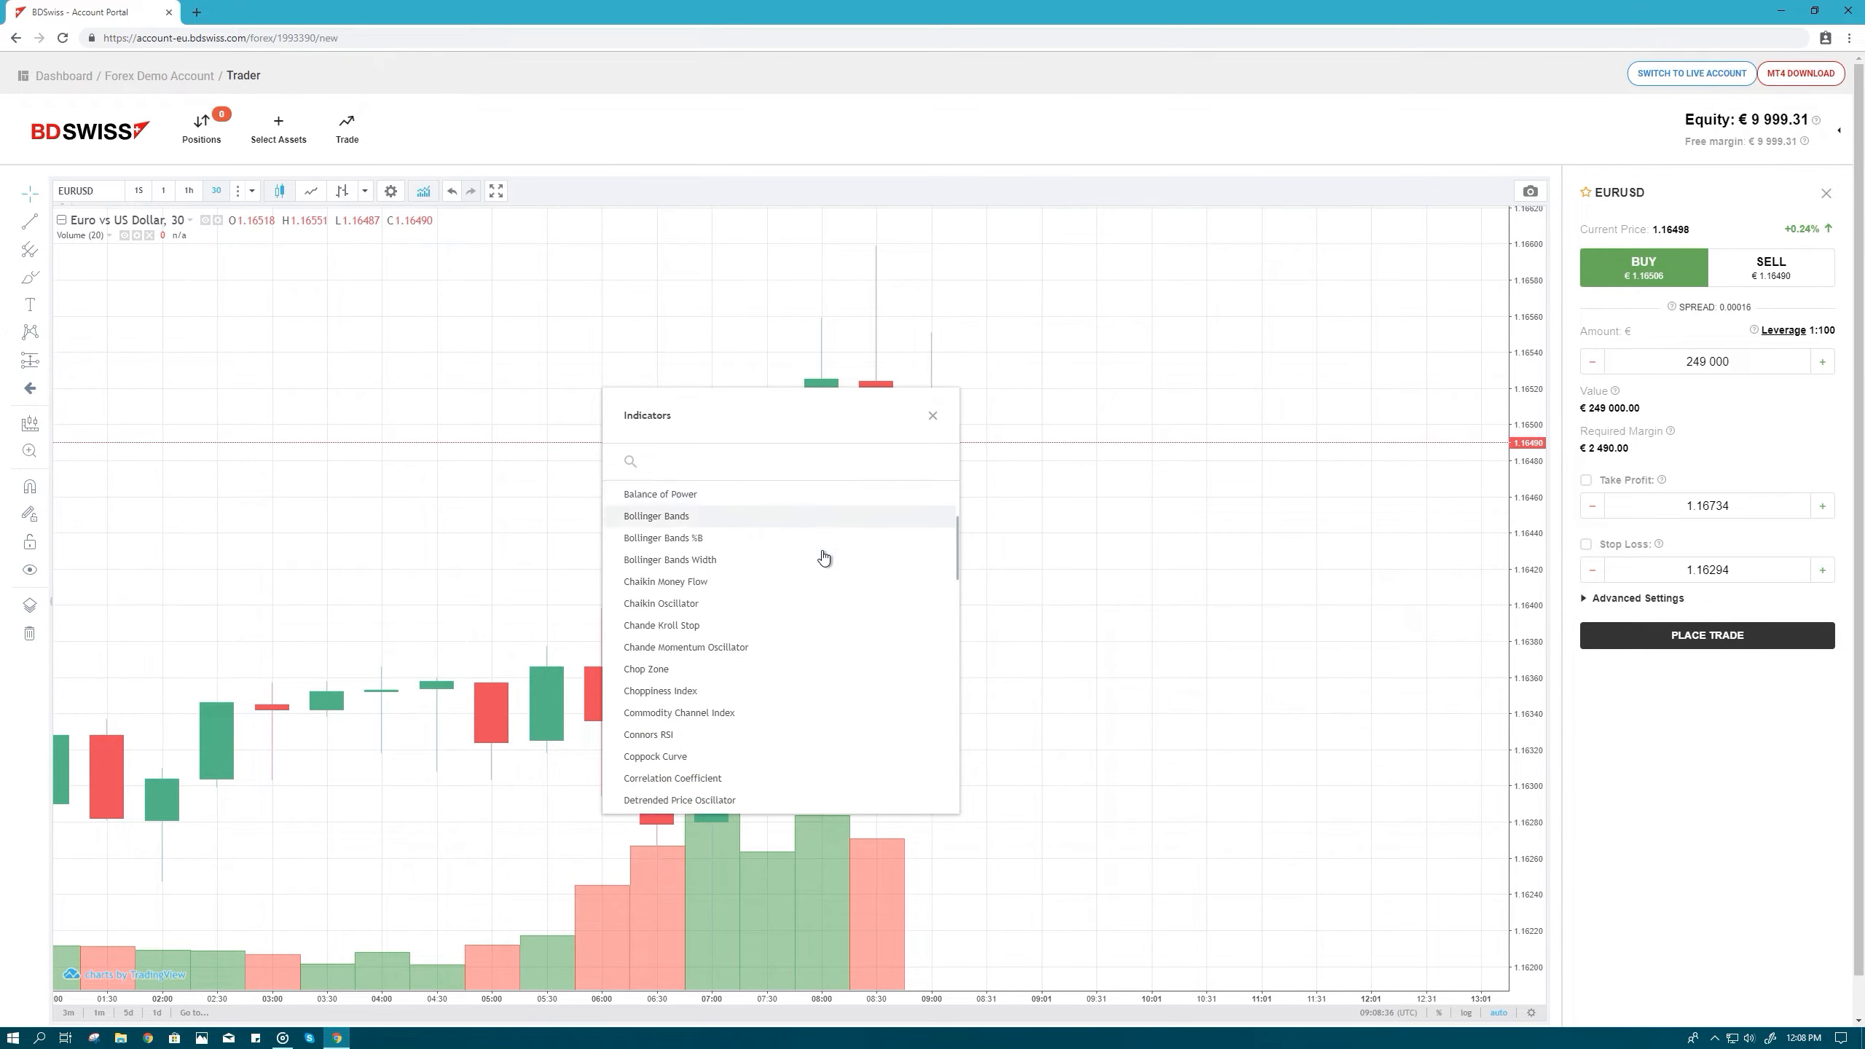
pyautogui.scroll(-3)
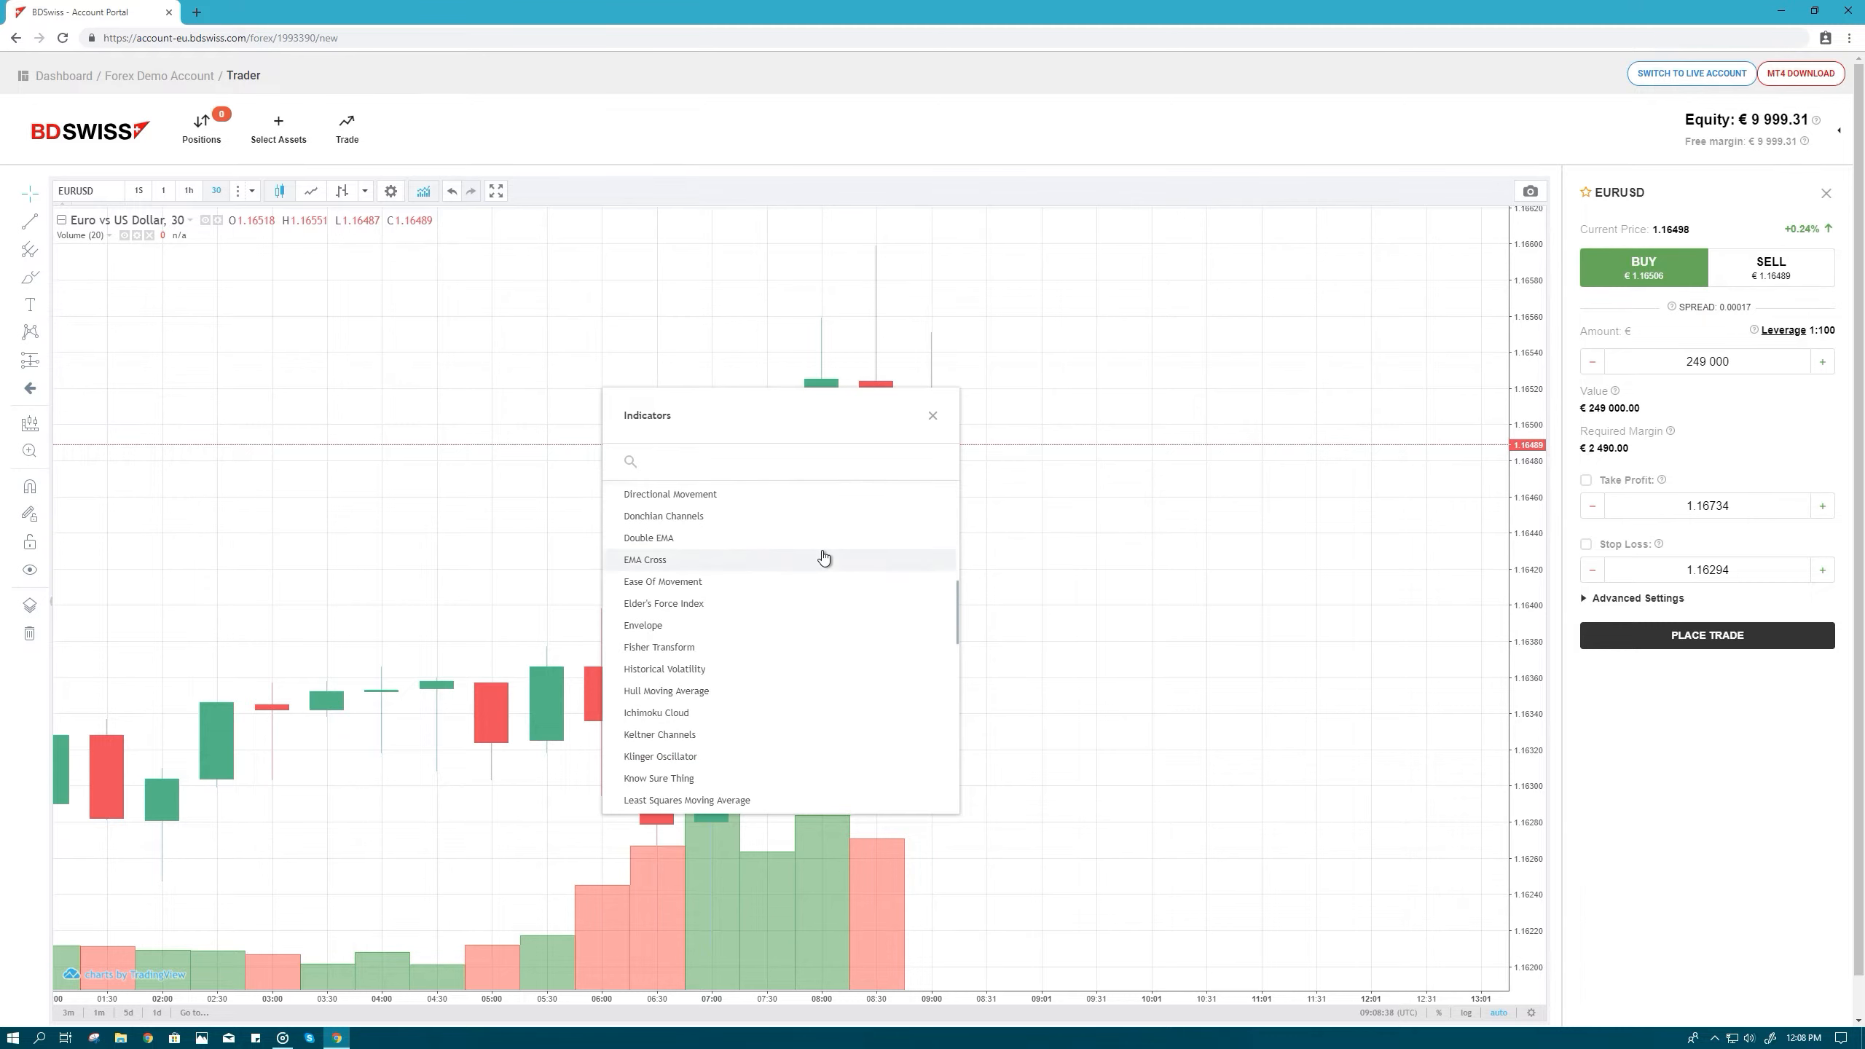
pyautogui.scroll(-3)
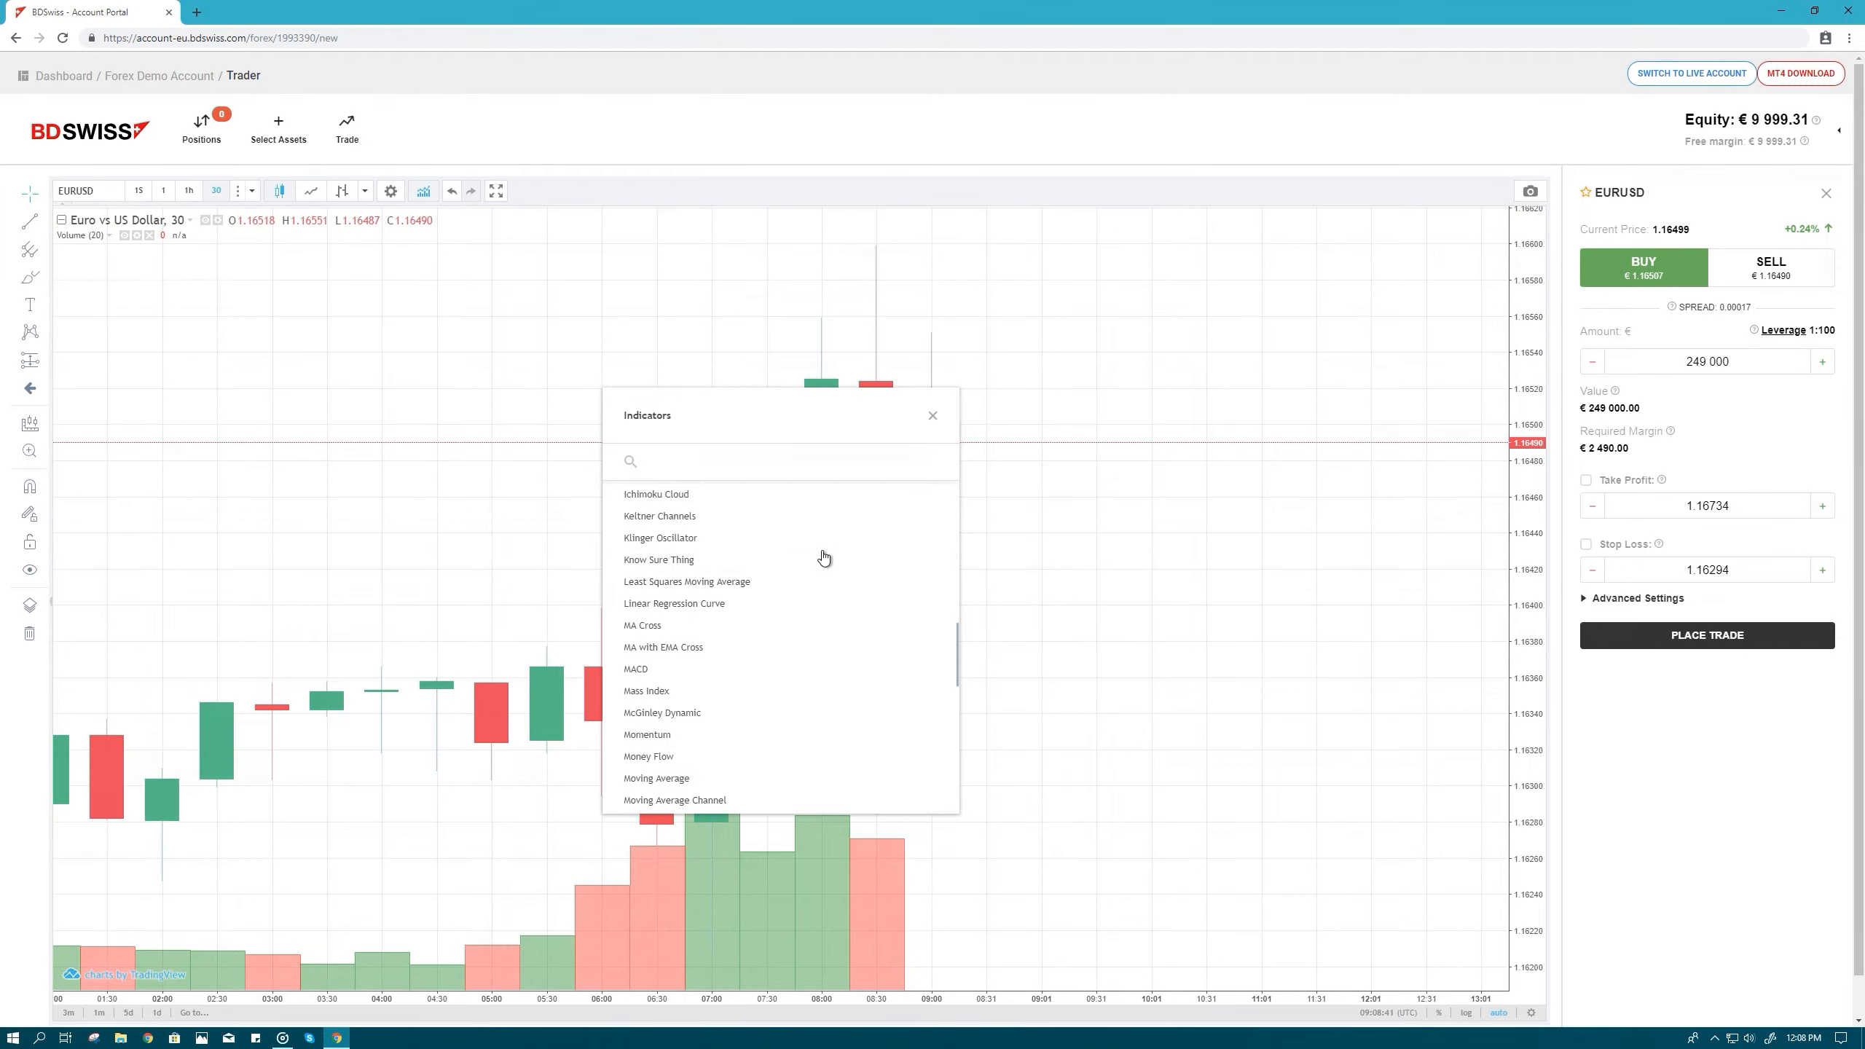
pyautogui.scroll(-3)
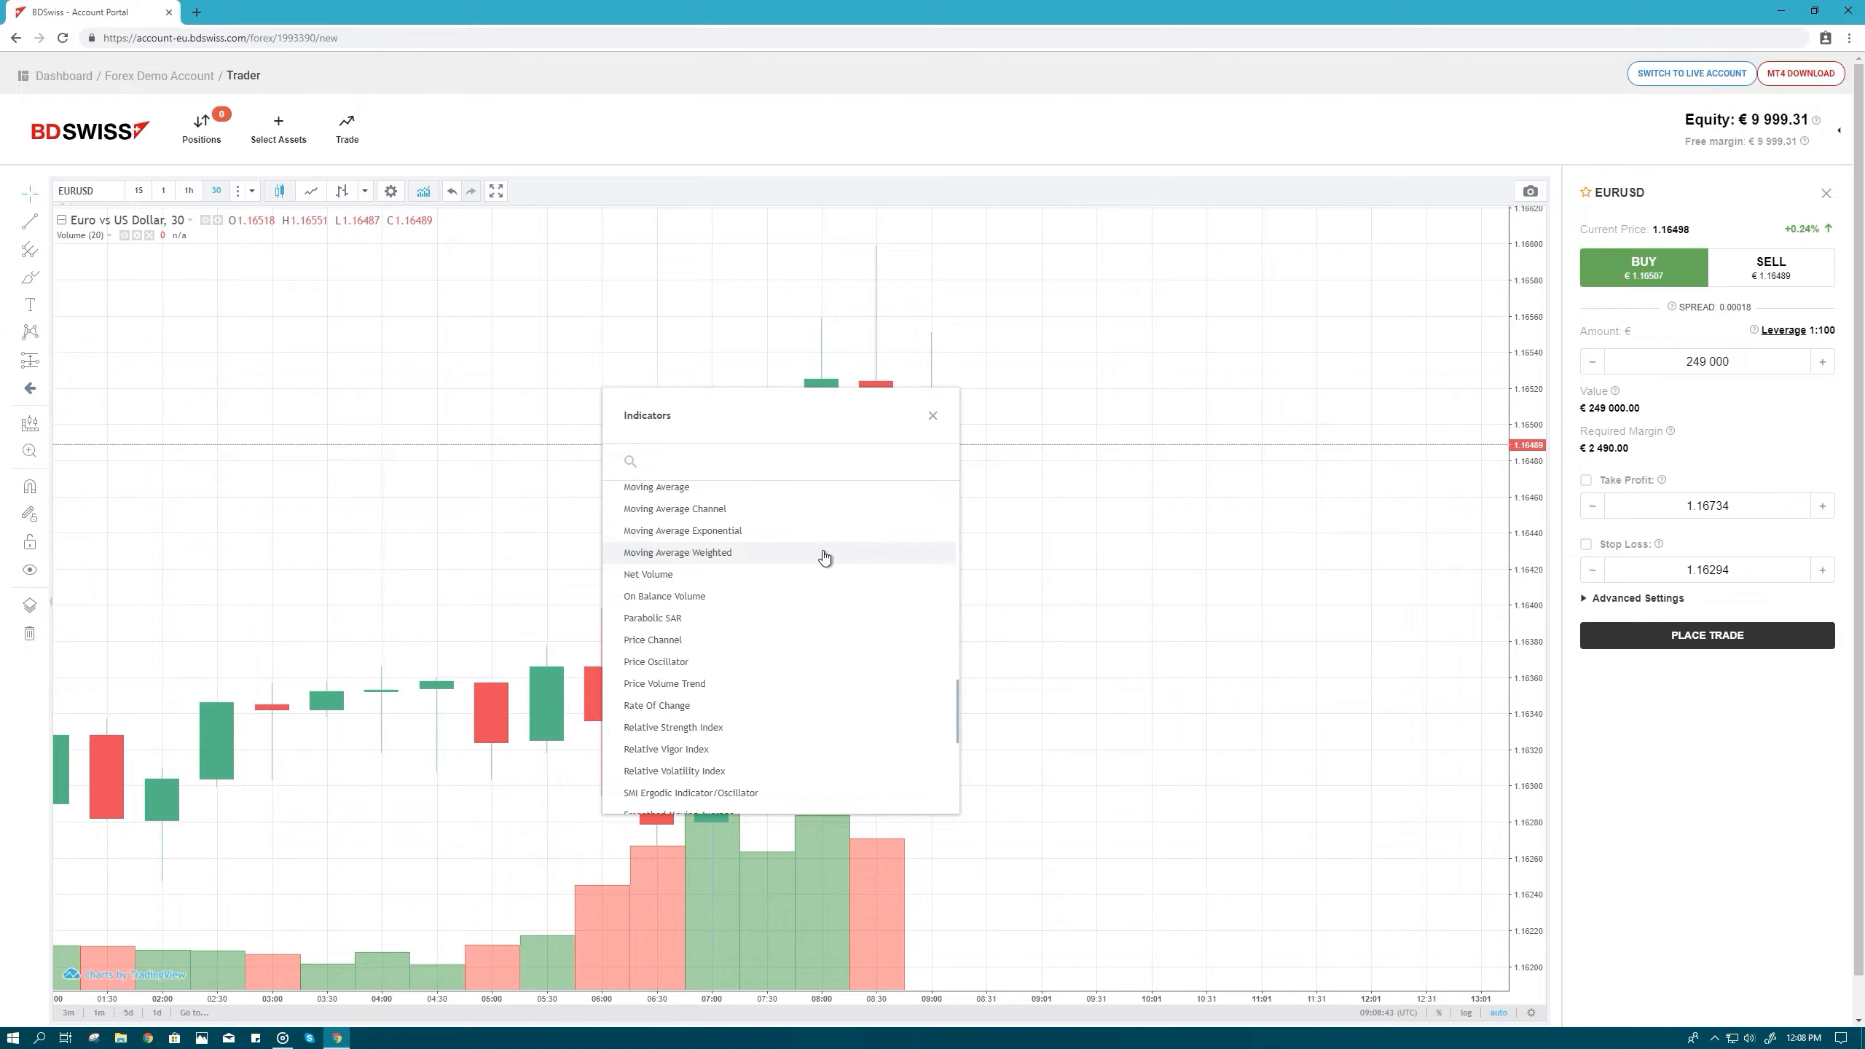
pyautogui.click(932, 415)
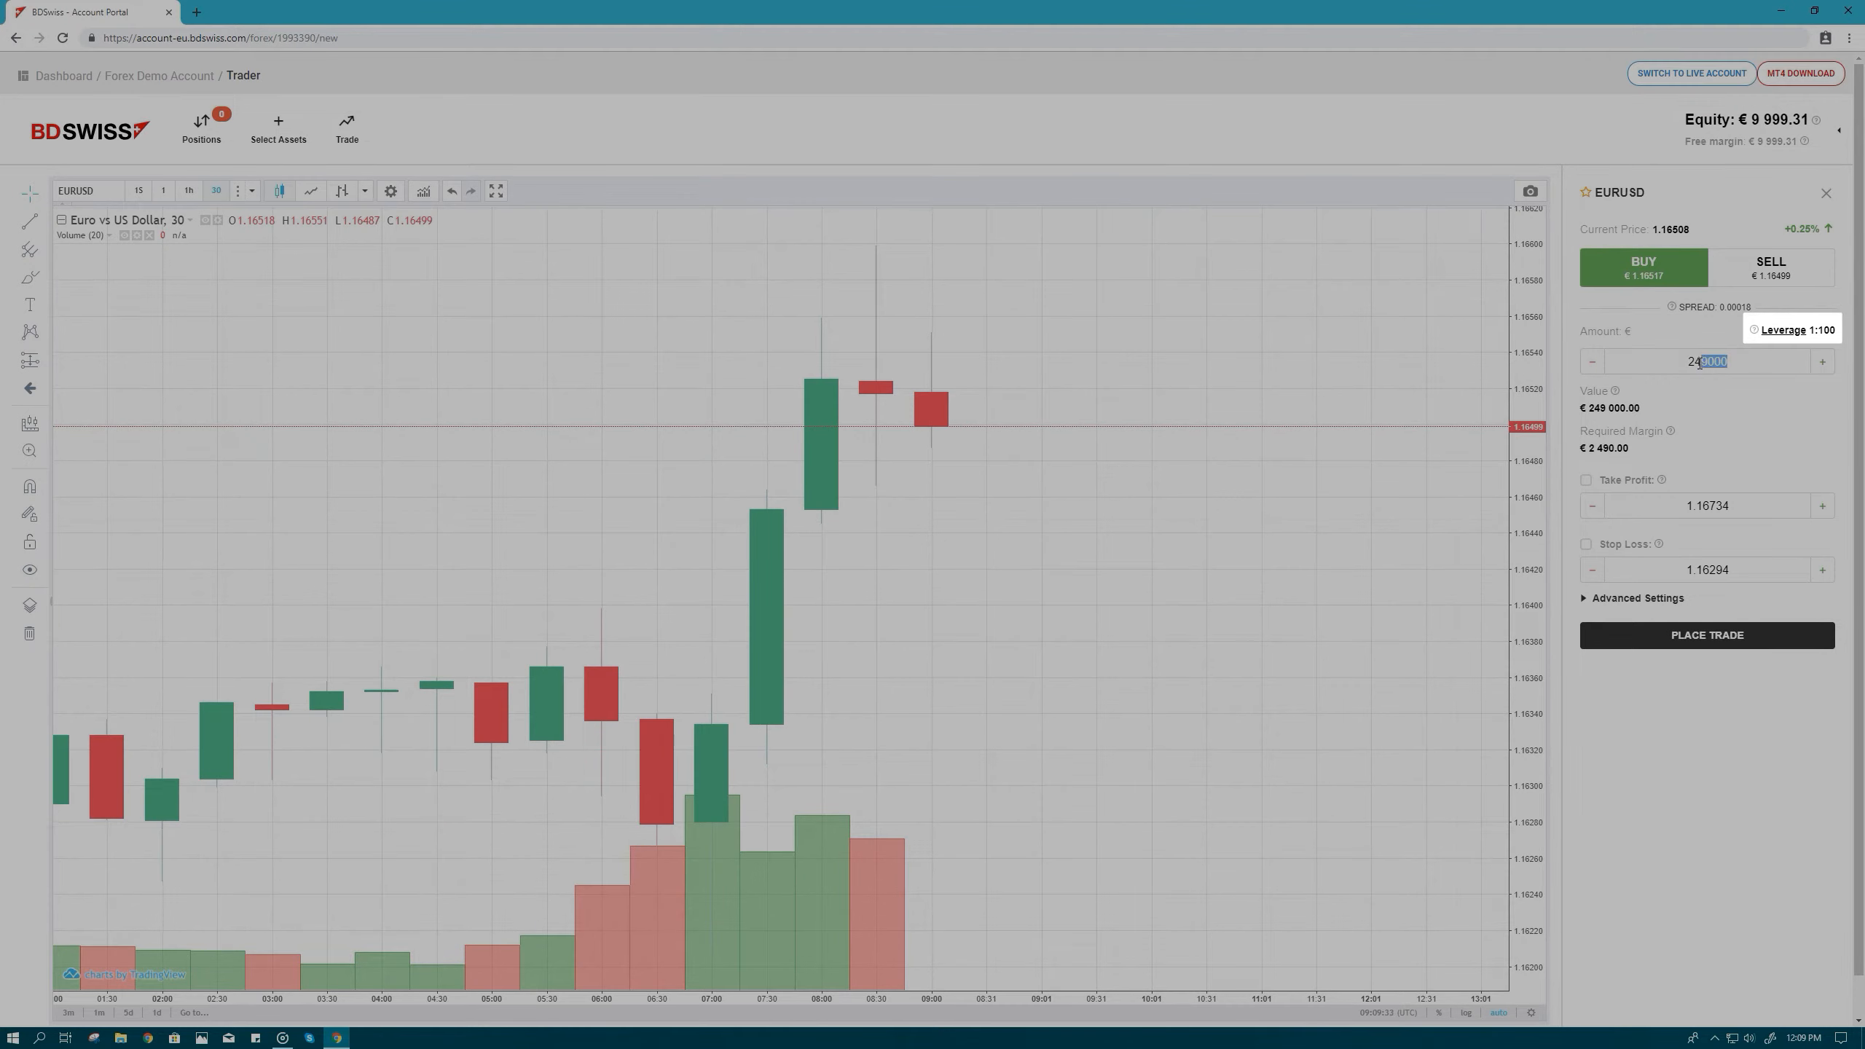
# - Enter a 10,000 trade amount on the EURUSD ticket, giving €100 required margin
pyautogui.write('1000')
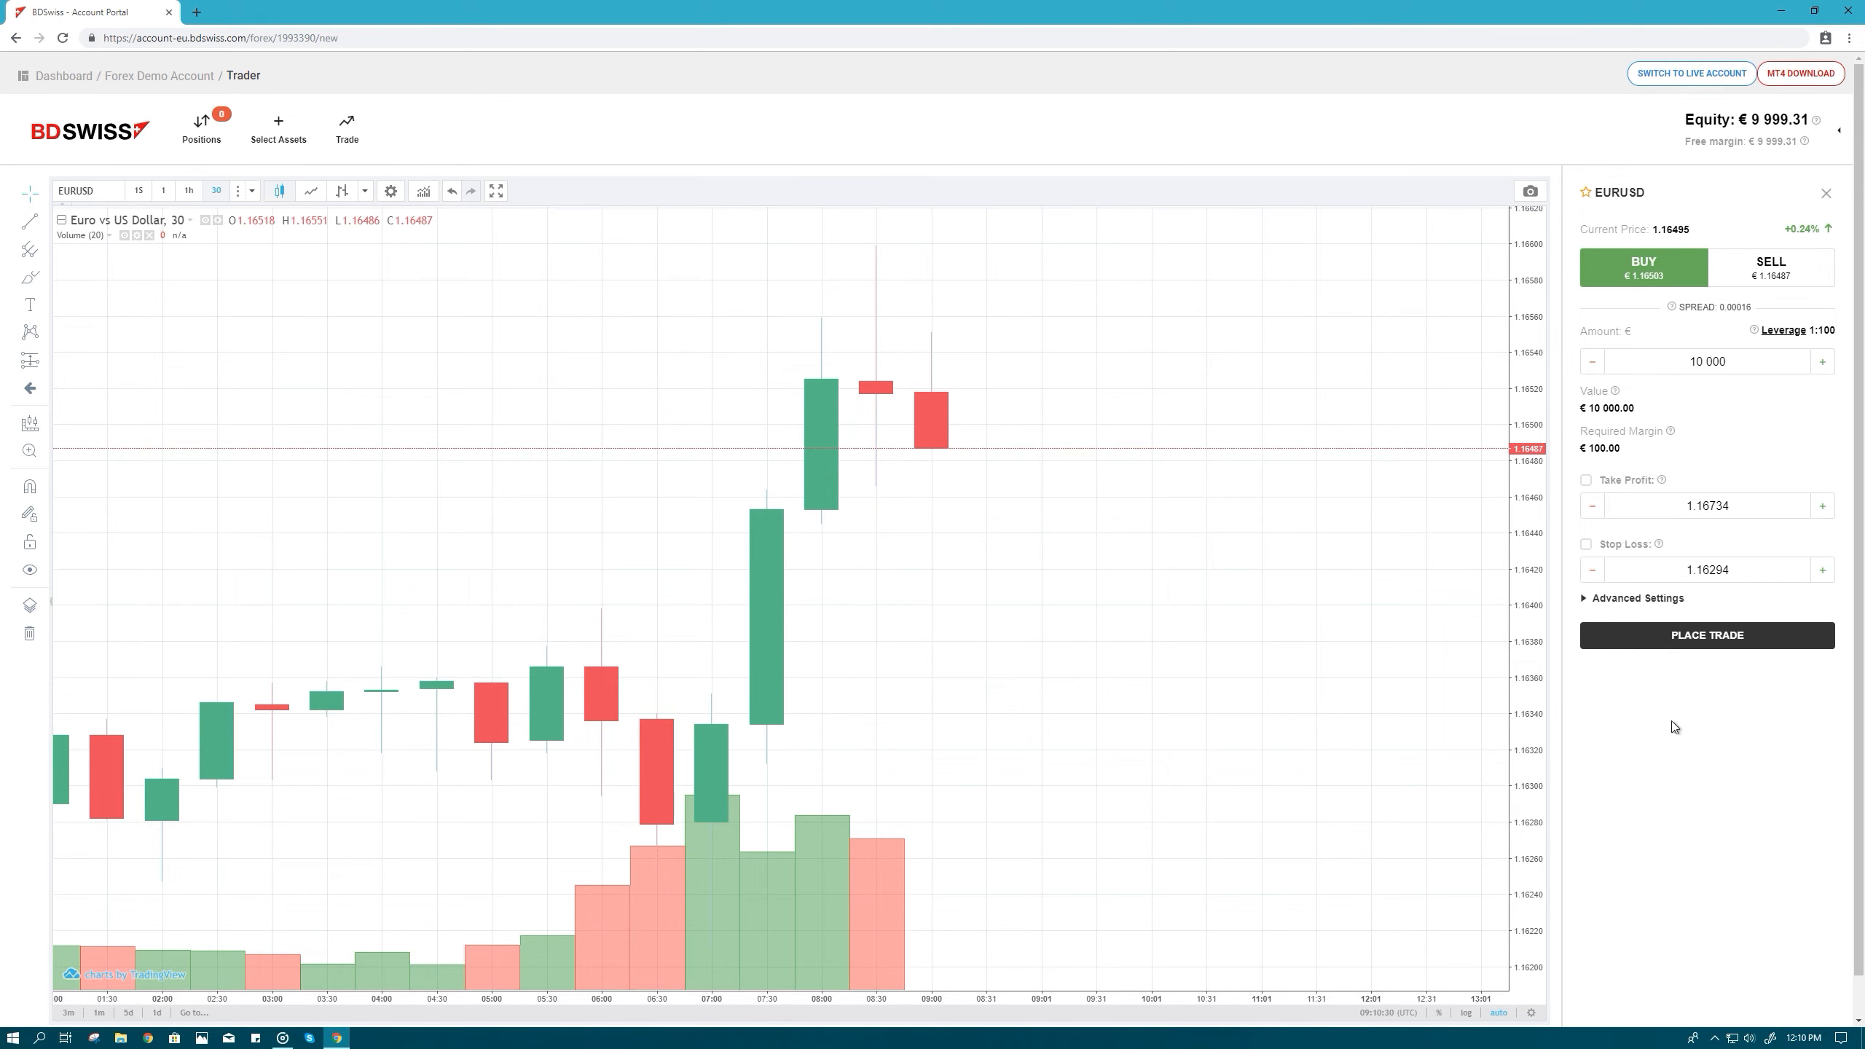
# - Place the €10,000 EURUSD BUY trade
pyautogui.click(1707, 635)
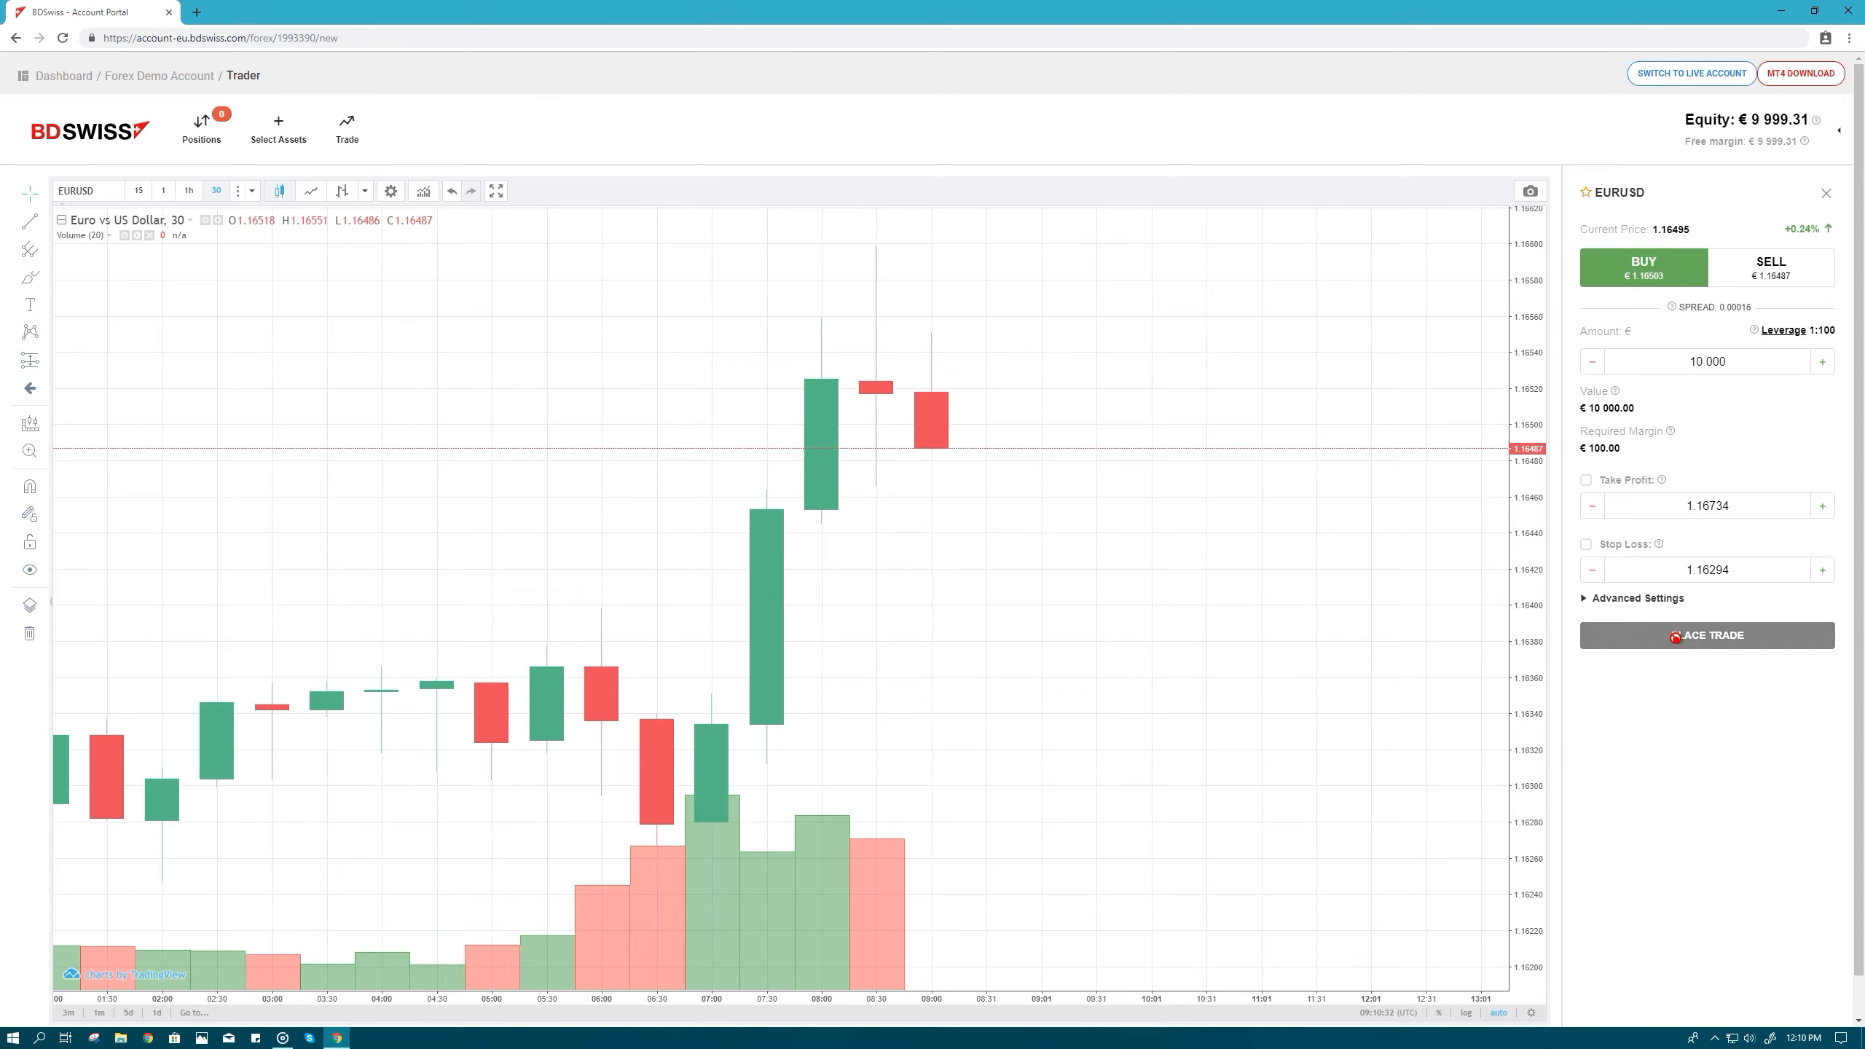
pyautogui.click(1706, 635)
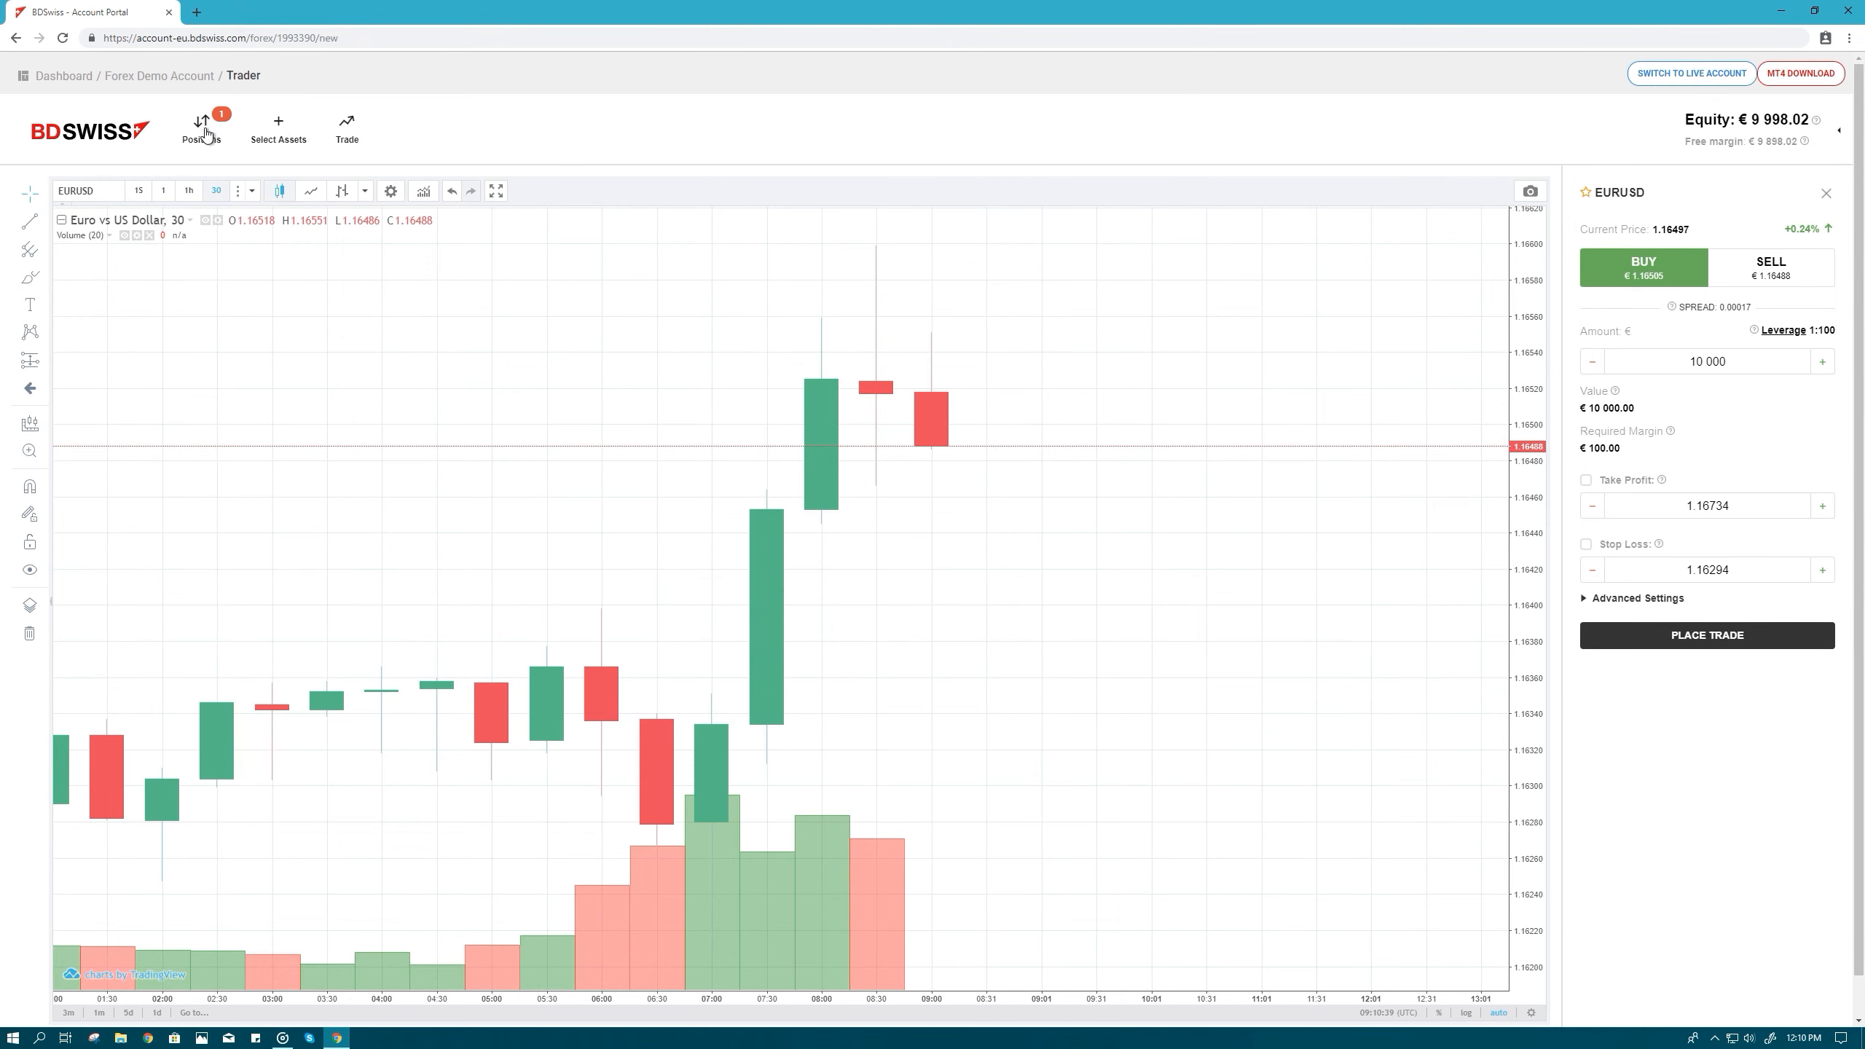
# - Show the Open positions list with the EURUSD buy at 1.16503
pyautogui.click(202, 124)
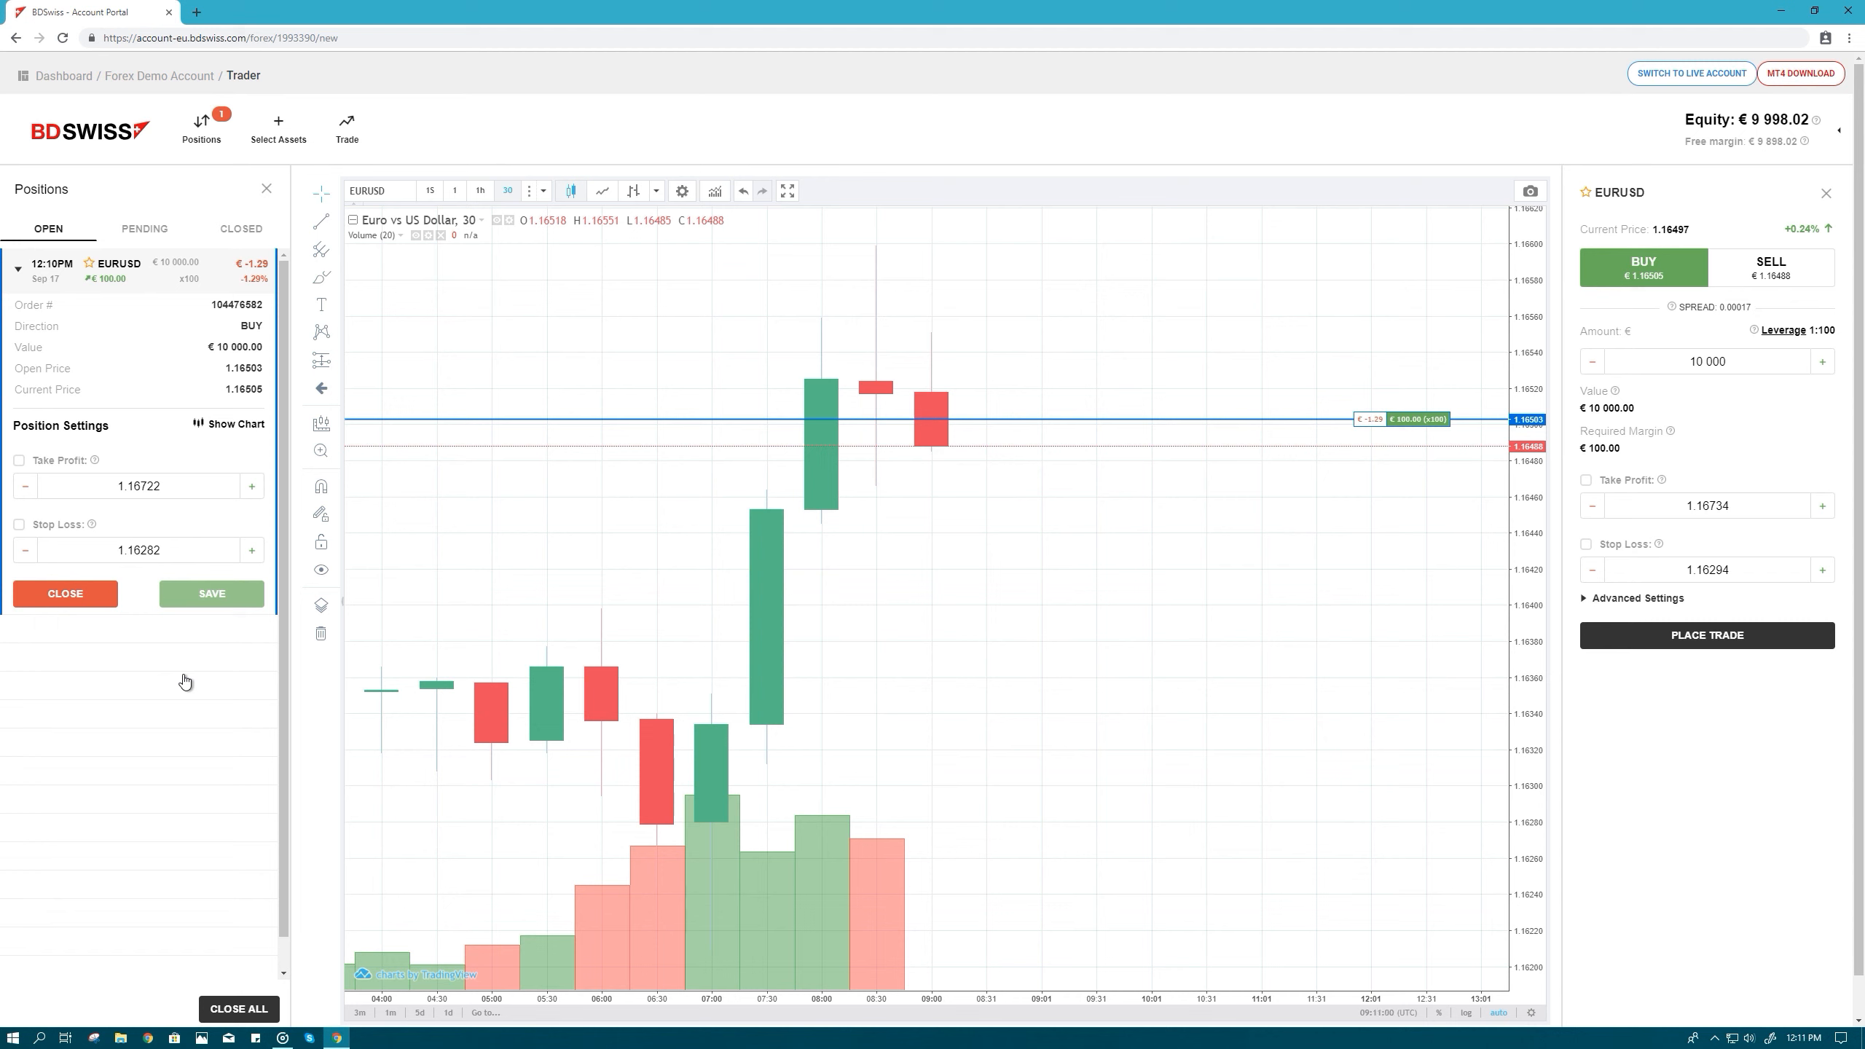
pyautogui.moveTo(104, 647)
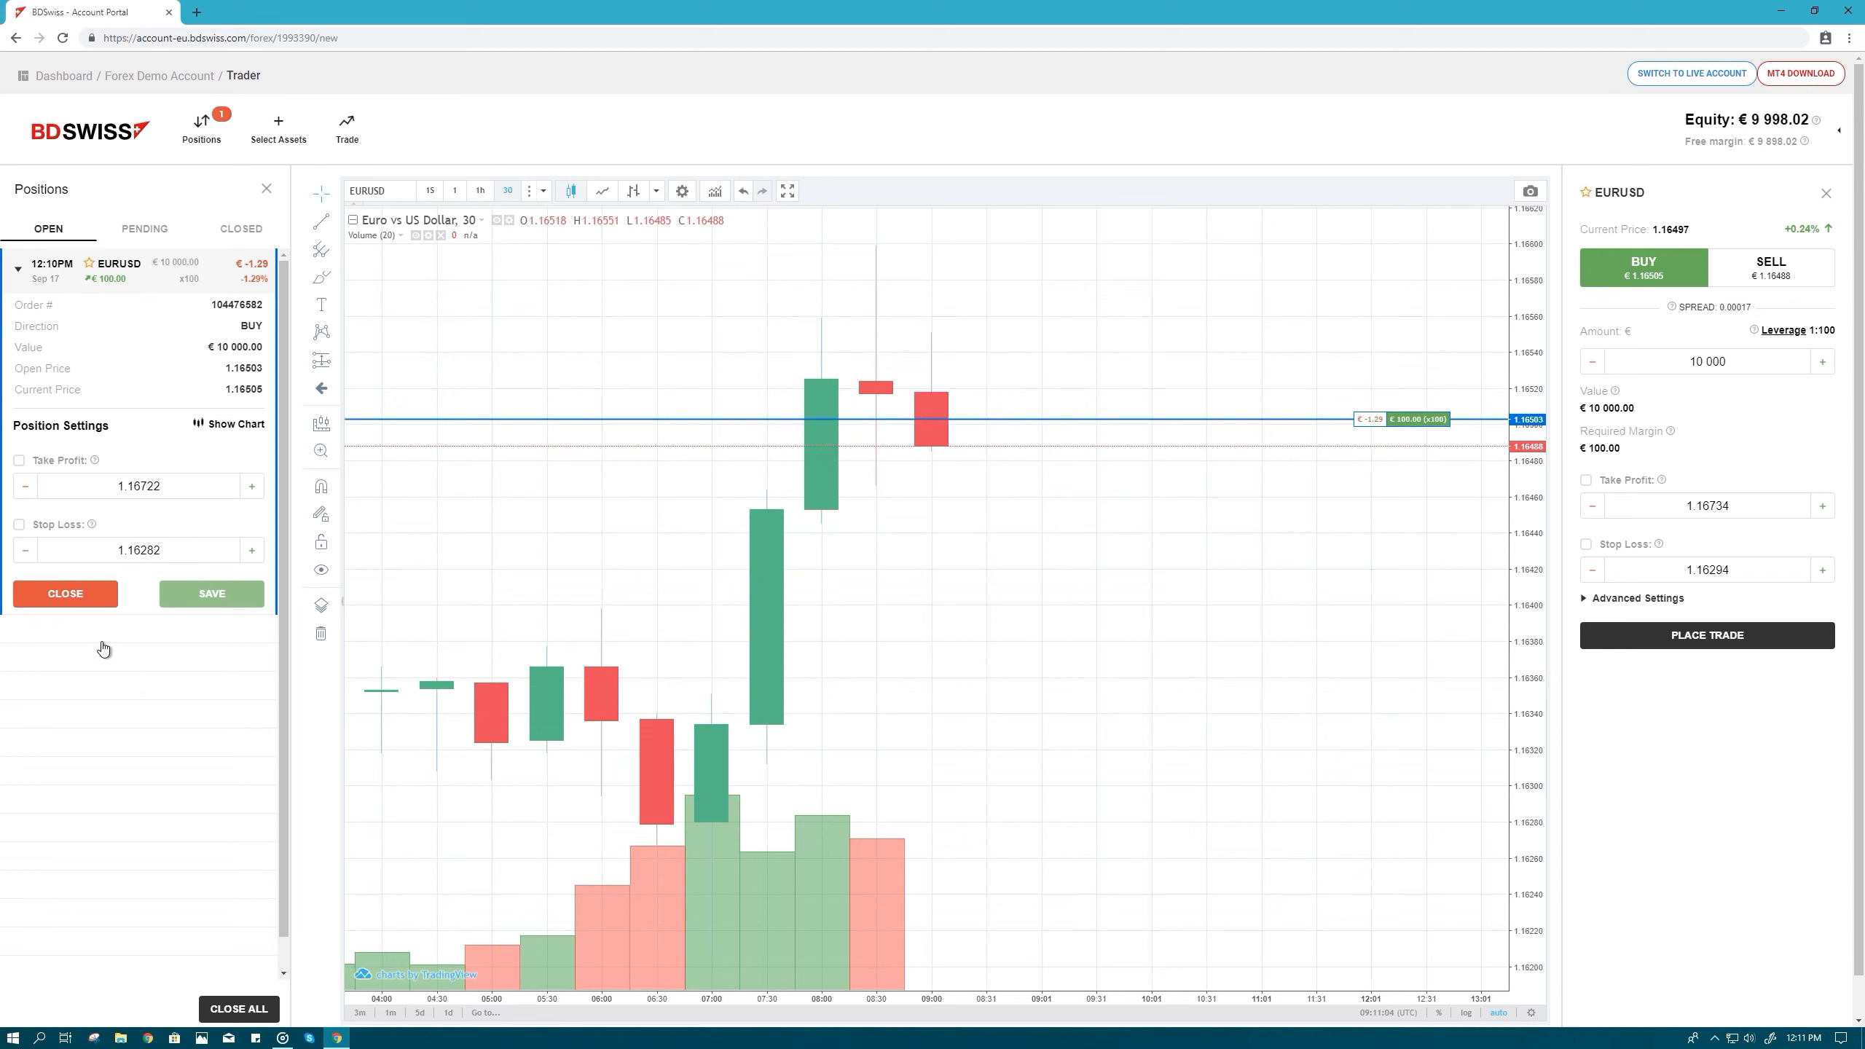